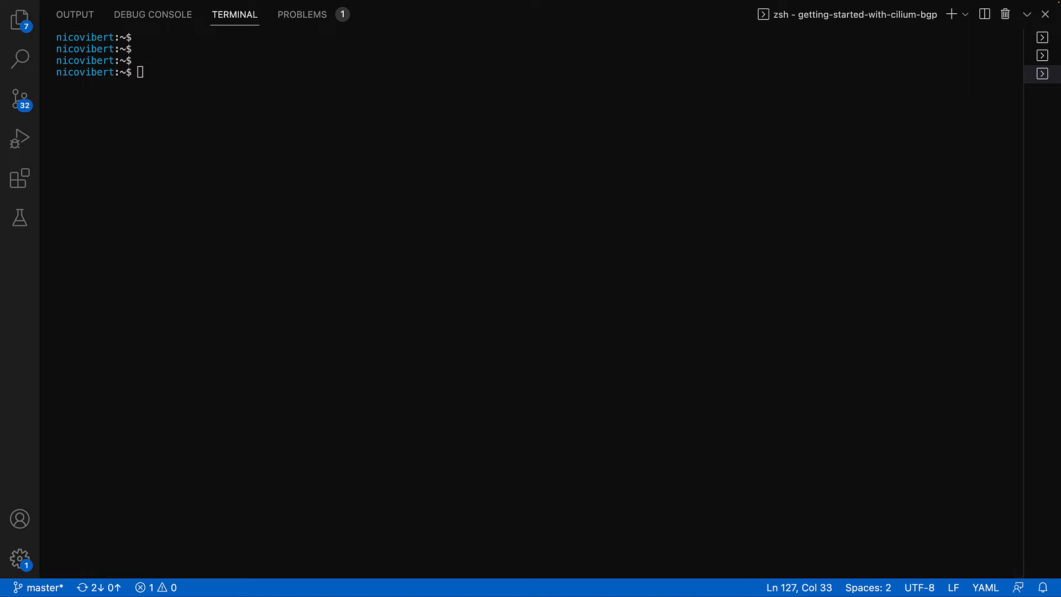
mouse_move(278, 137)
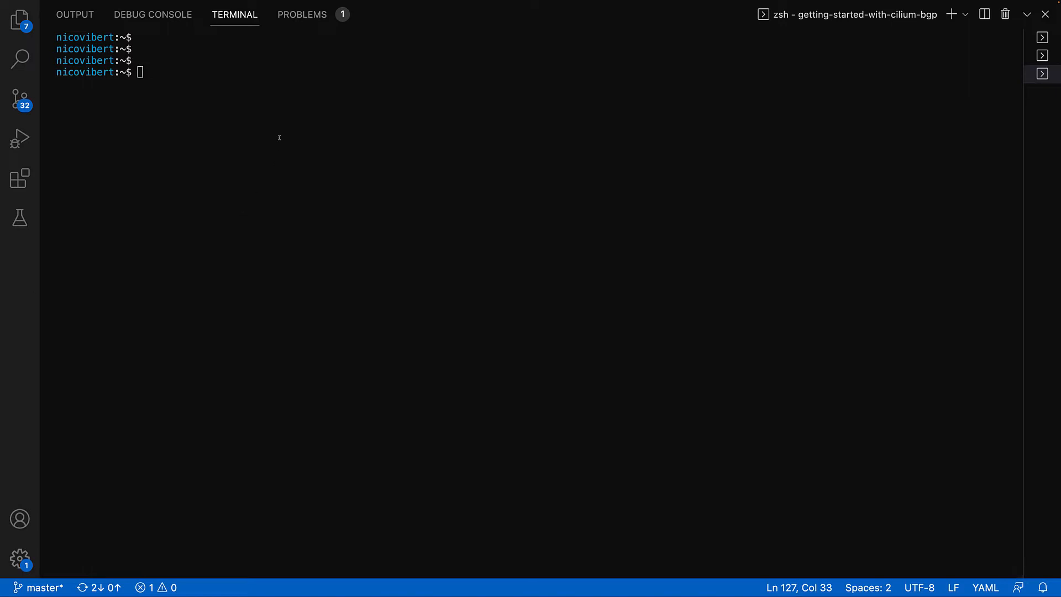
Step: Download kind-config.yaml with curl -LO and cat it to show one control-plane, three workers, default CNI disabled
text(curl -LO https://raw.githubusercontent.com/cilium/cilium/v1.12/Documentation/gettingstarted/kind-config.yaml)
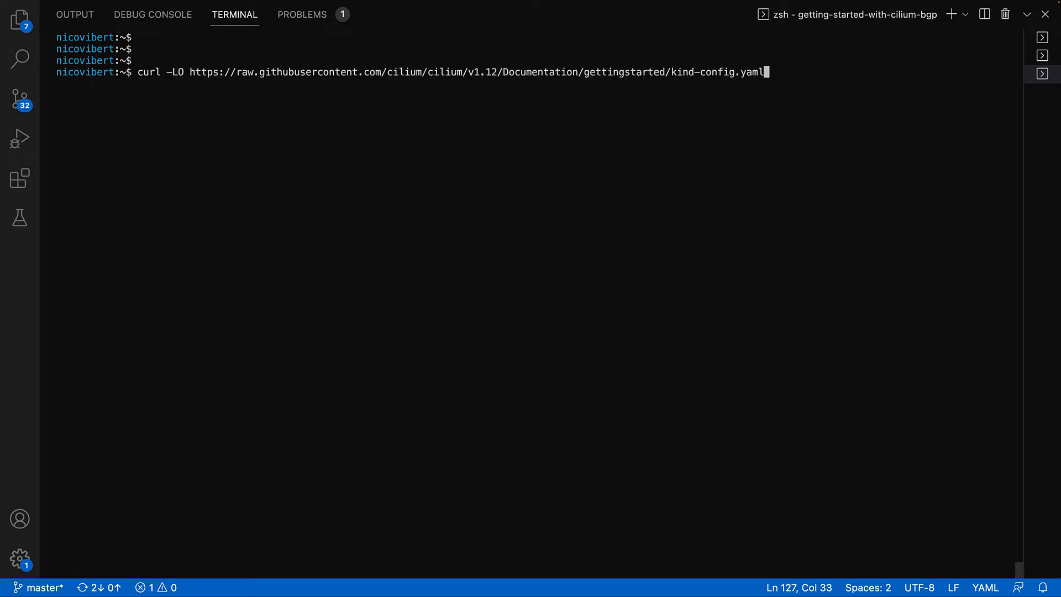
key(Return)
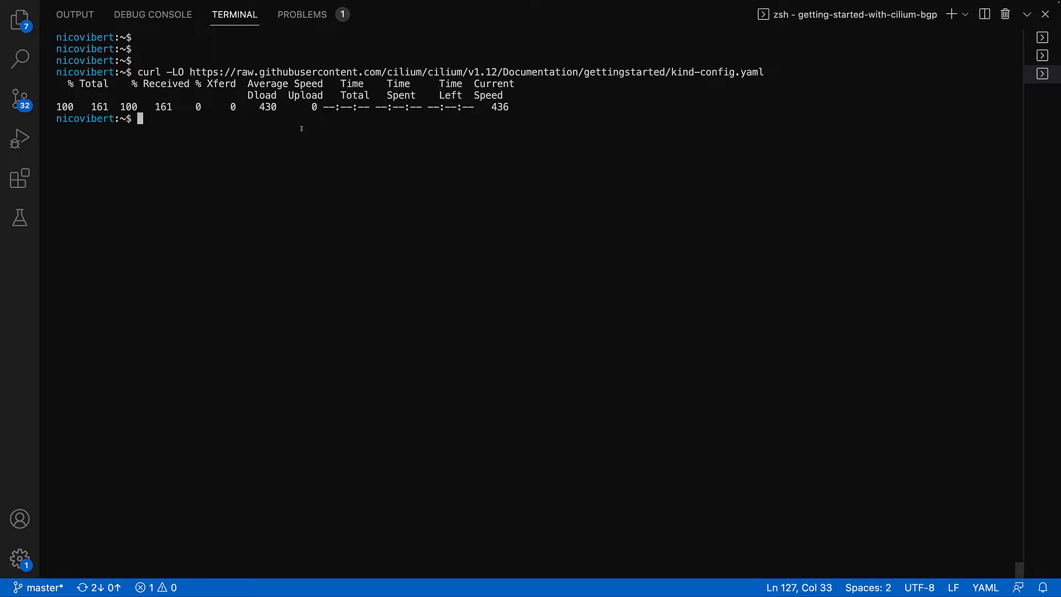
text(cat)
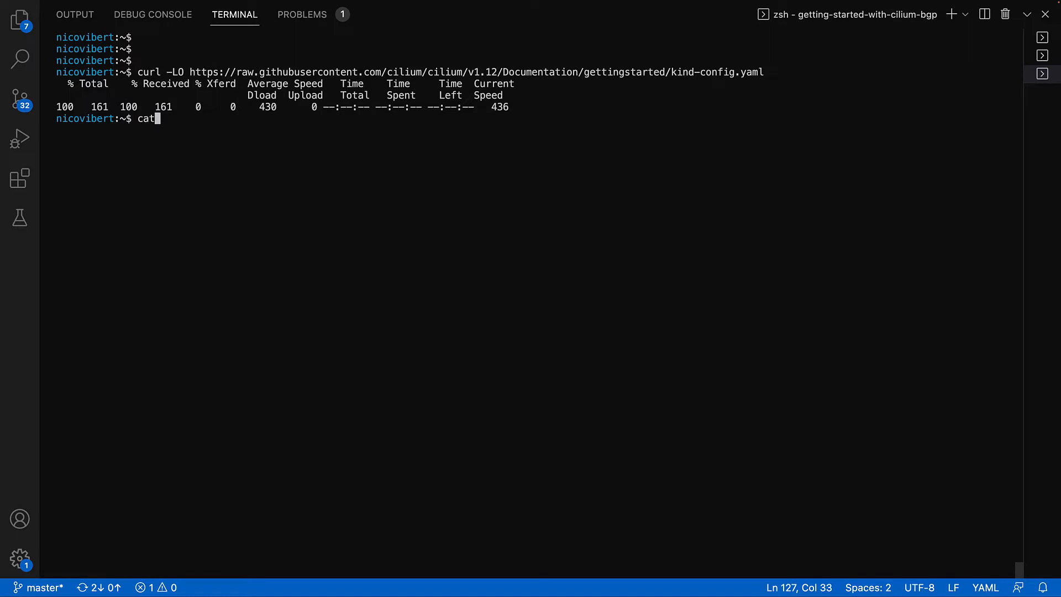
key(Return)
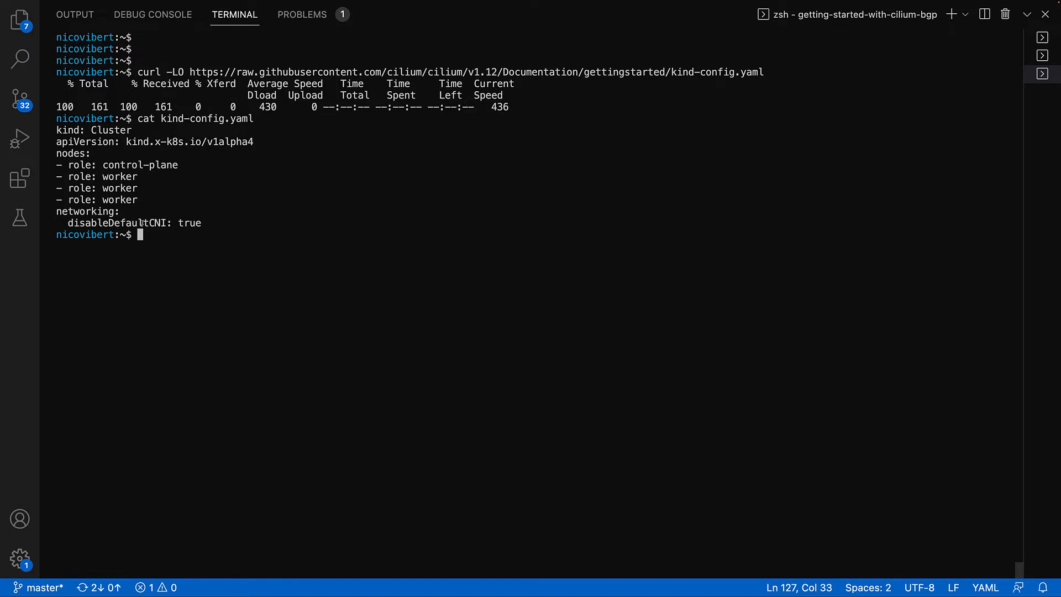
mouse_move(160, 240)
text(kind create cluster --config=kind-config.yaml)
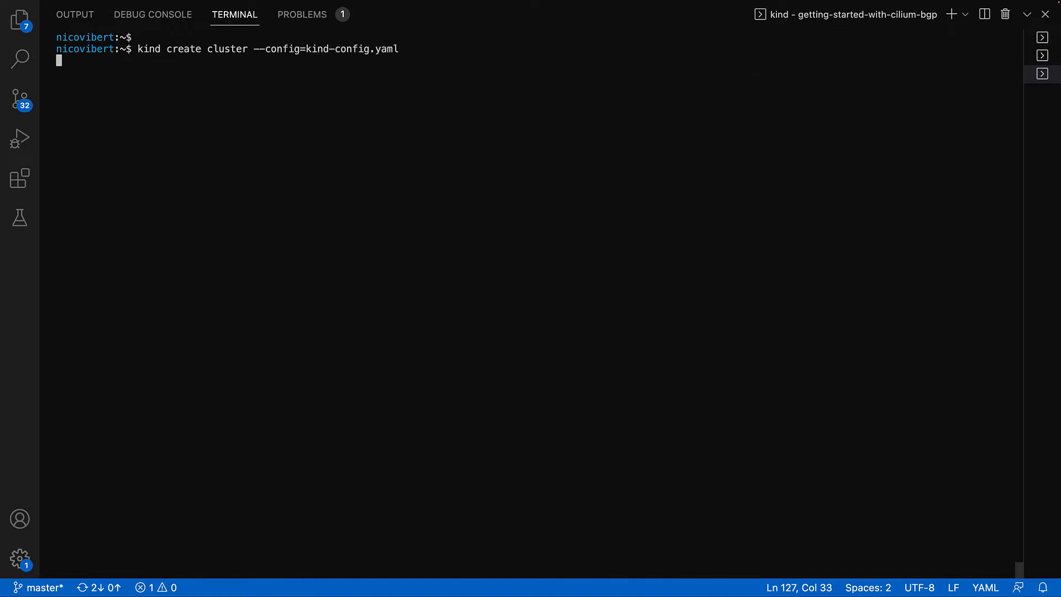
Step: Create the kind cluster from the config, list its four NotReady nodes with kubectl get nodes, then clear
key(Return)
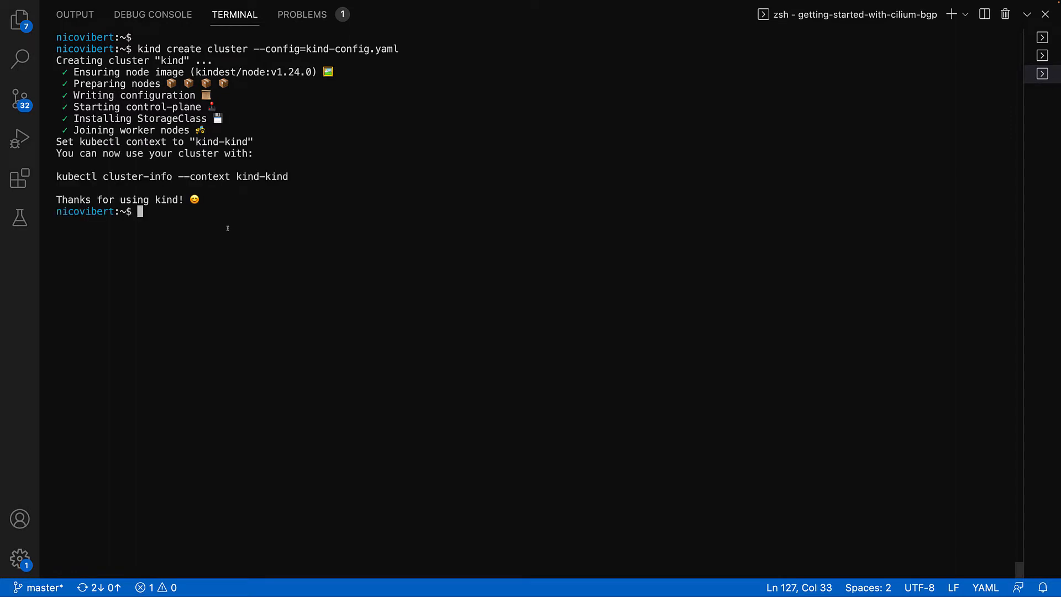
key(Return)
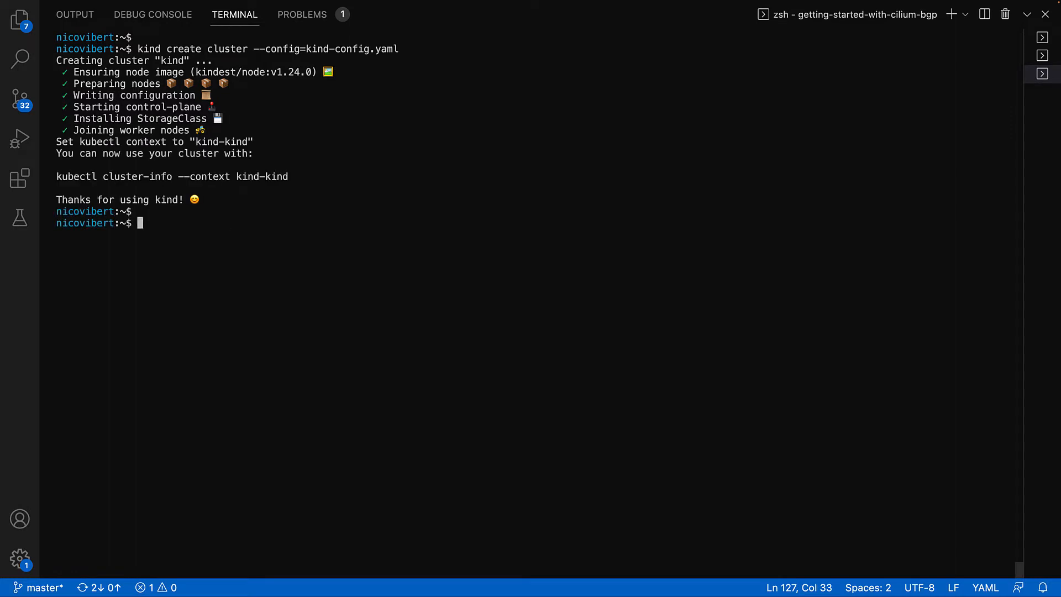
text(kubectl get nodes)
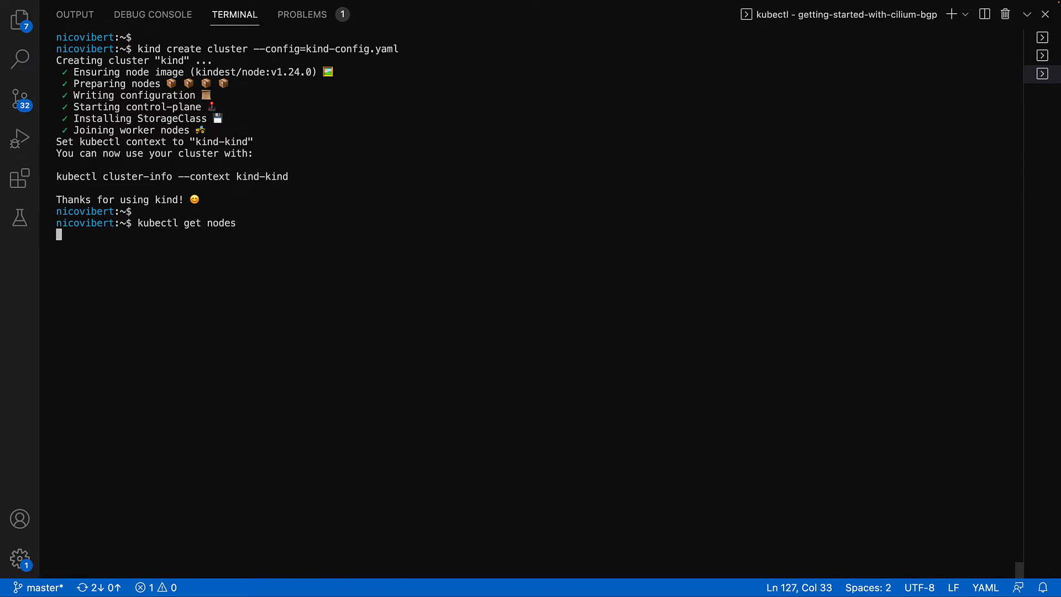
key(Return)
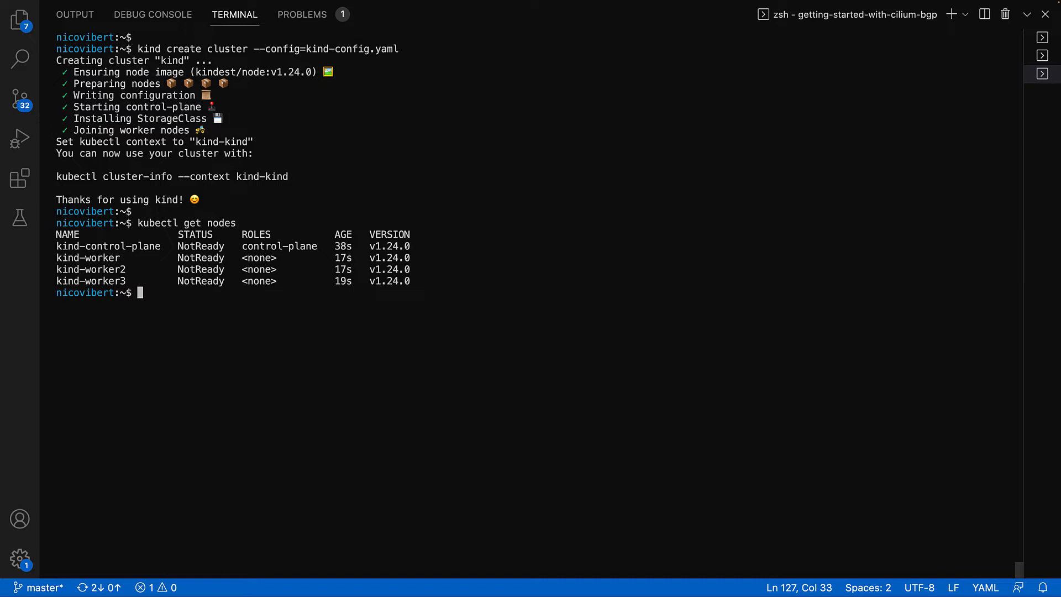
key(Return)
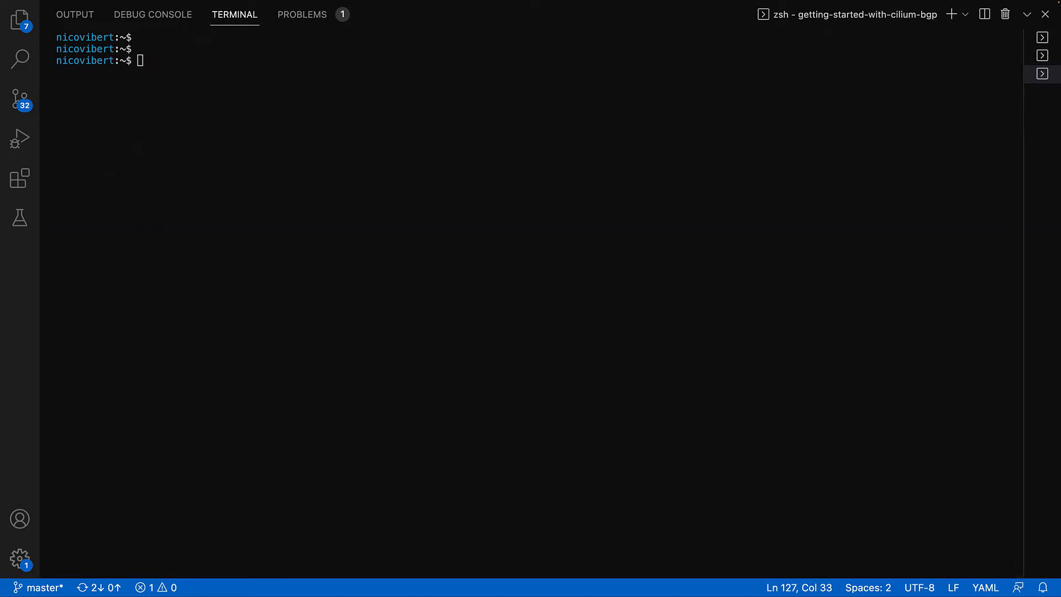
Step: Helm-install Cilium 1.12.0 into kube-system with prometheus and hubble.metrics flags enabled
click(329, 252)
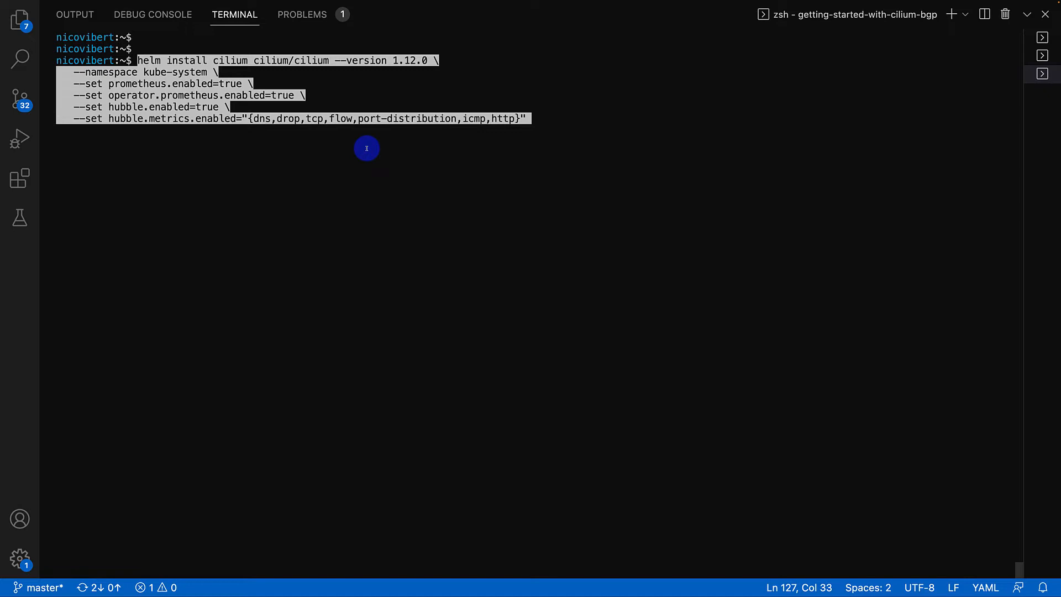
mouse_move(379, 77)
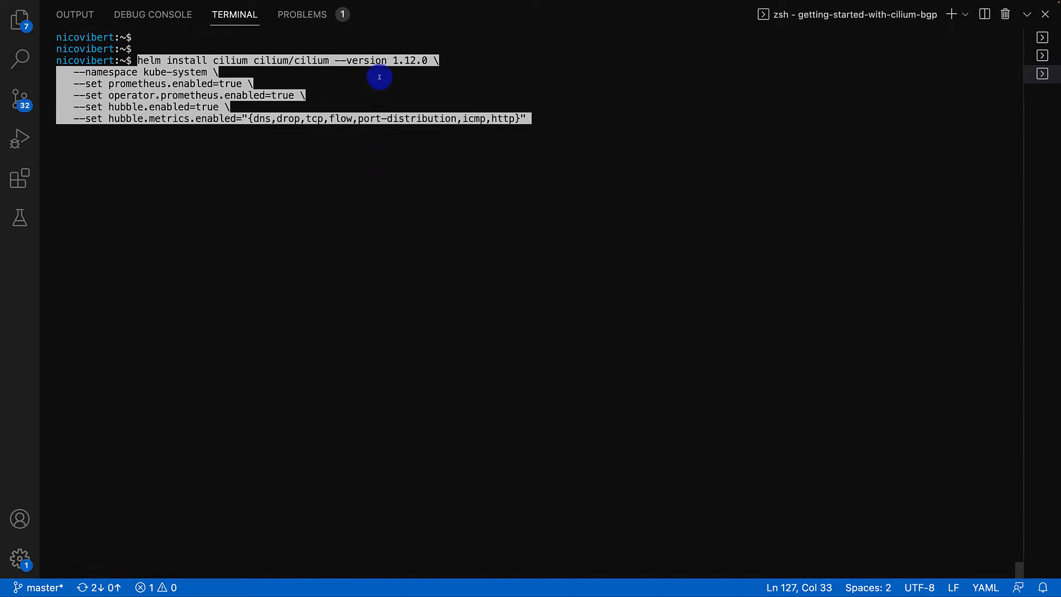
mouse_move(175, 65)
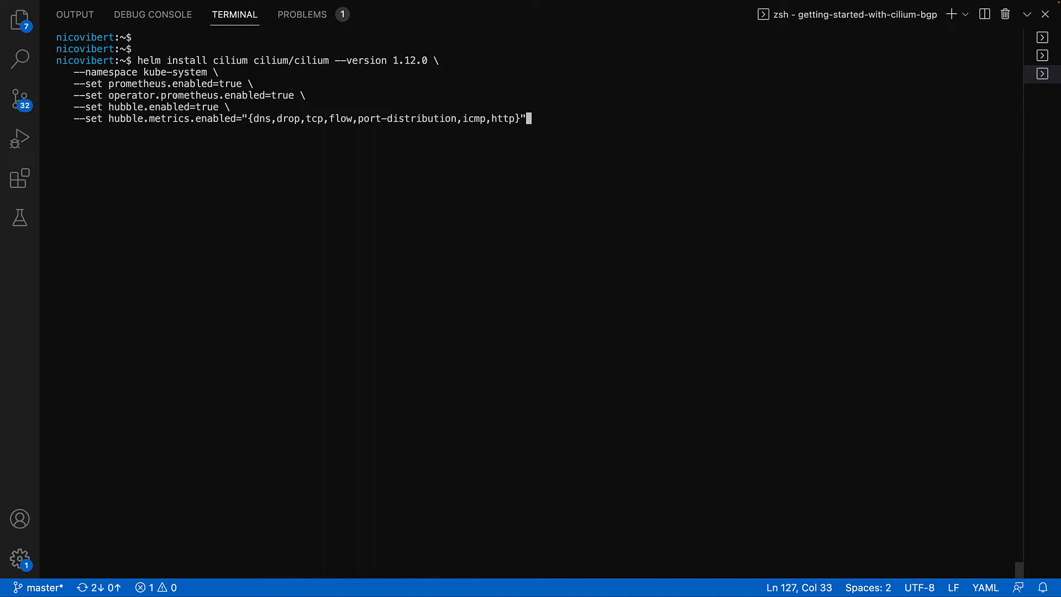
key(Return)
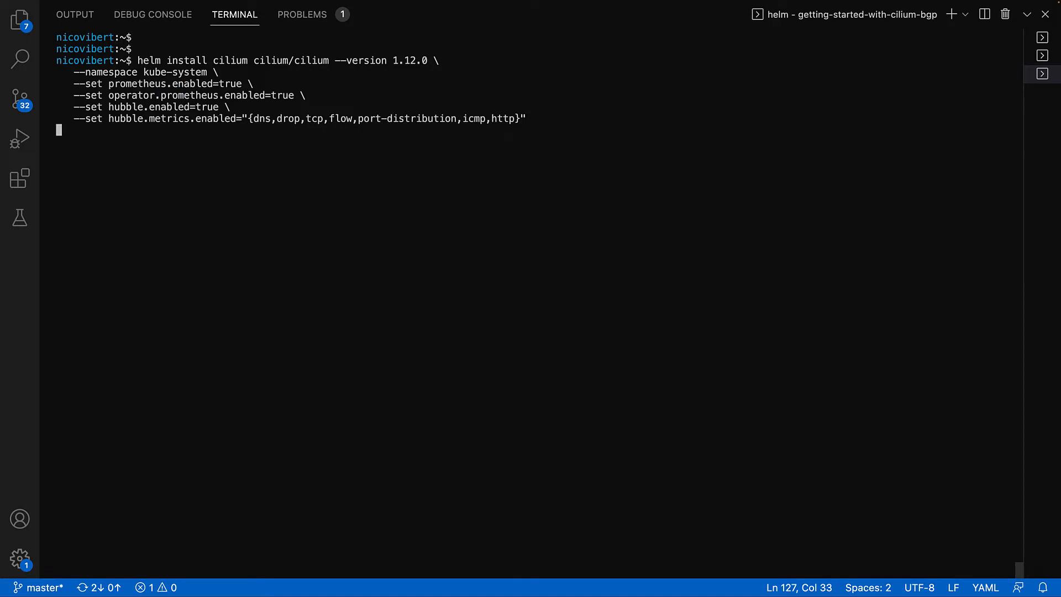
key(Return)
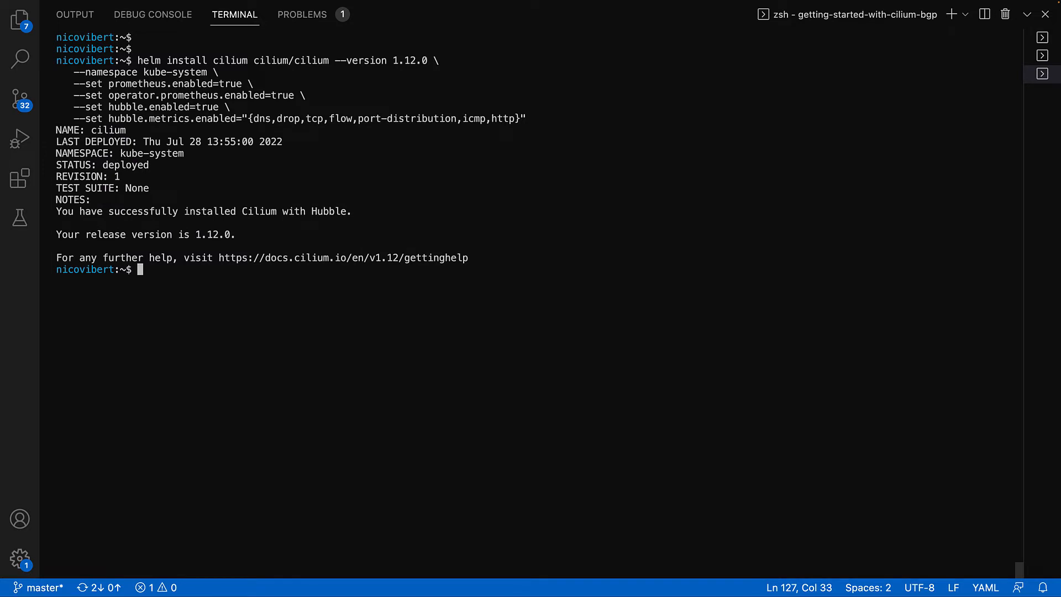
Step: Run cilium status, then cilium status --wait after the flag error, until the agent pods come up
text(ci)
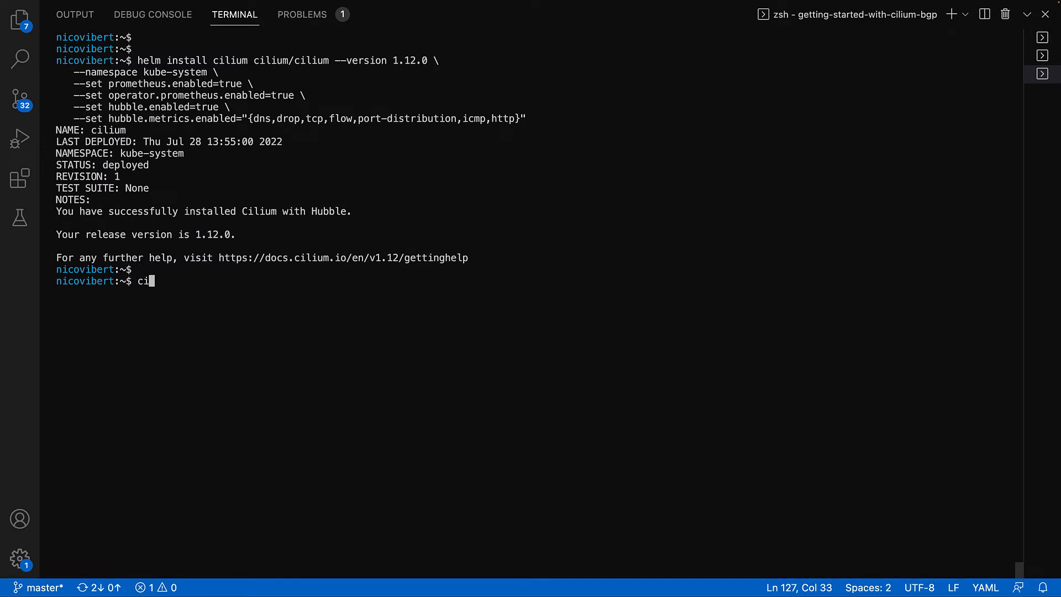
text(lium status)
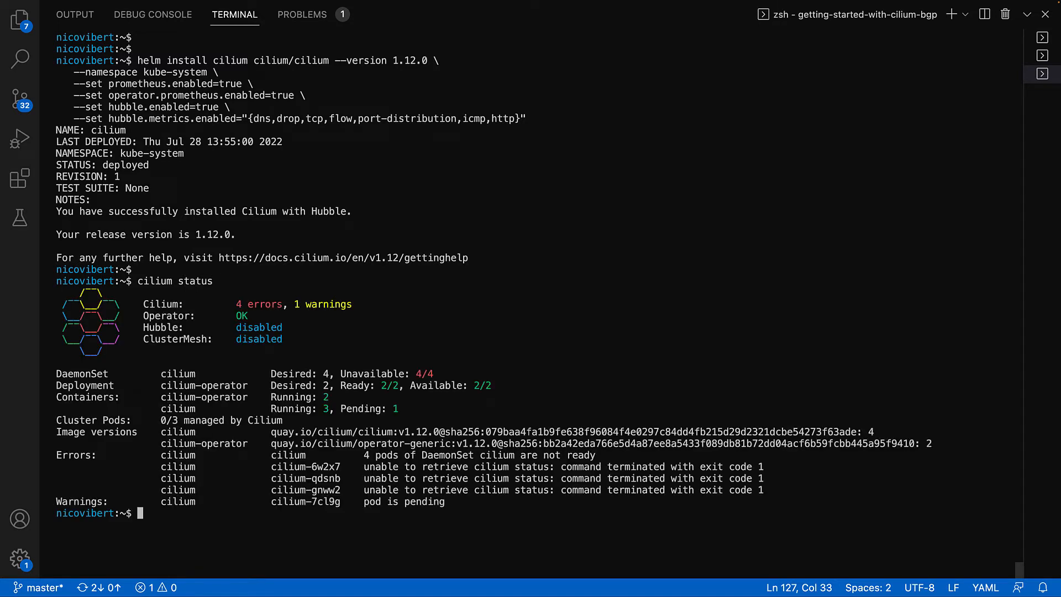
text(cilium --w)
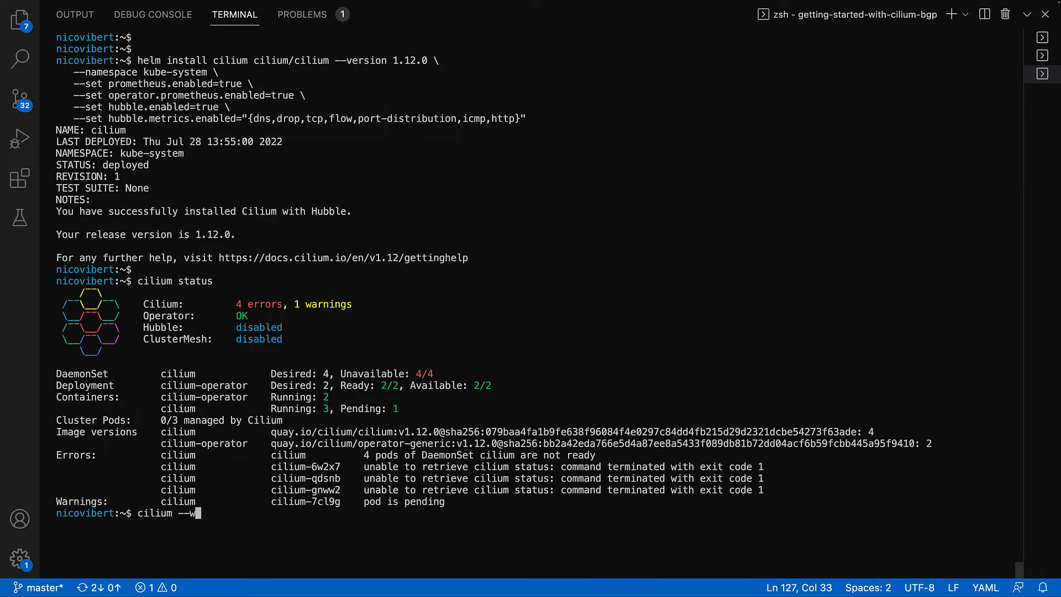
key(Return)
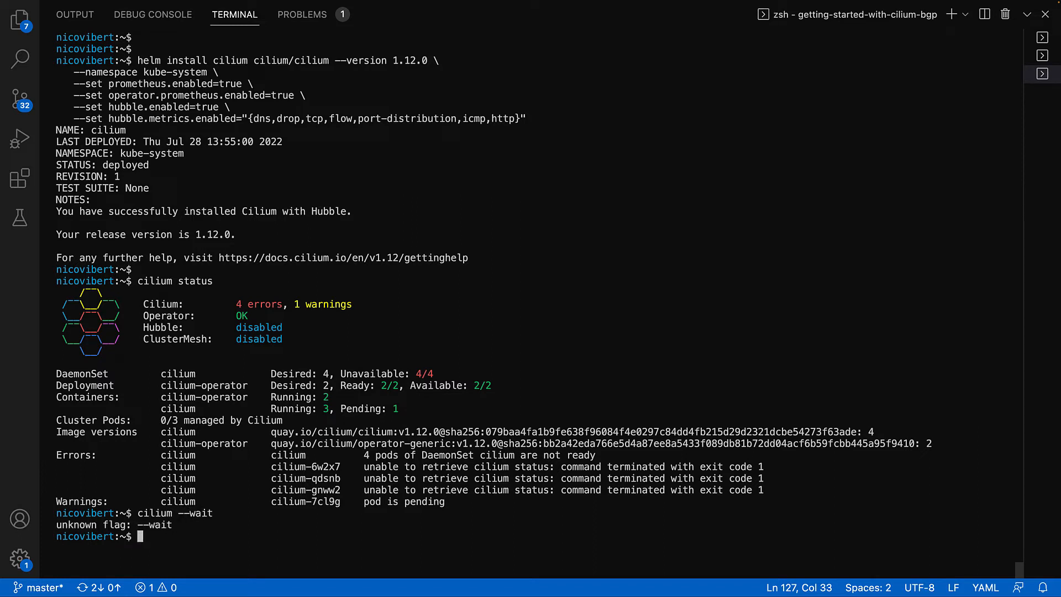
text(cilium --wait)
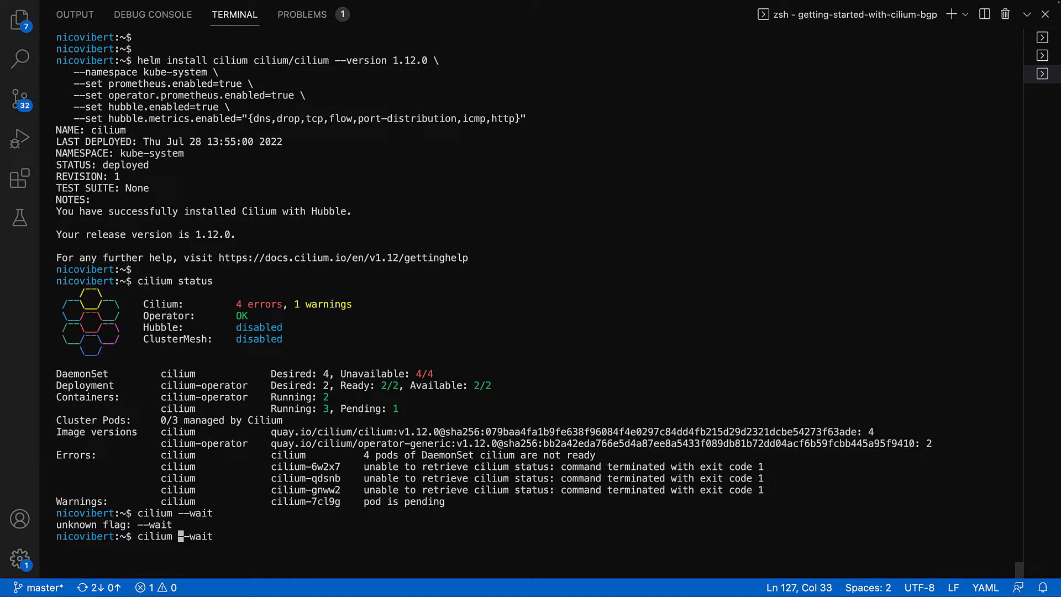
text(status)
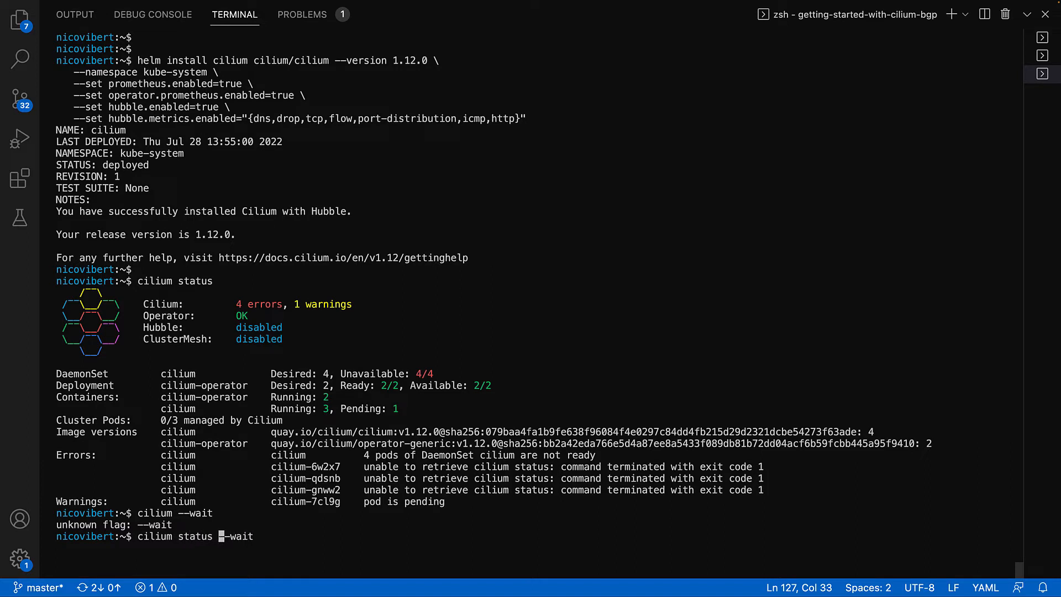
key(Return)
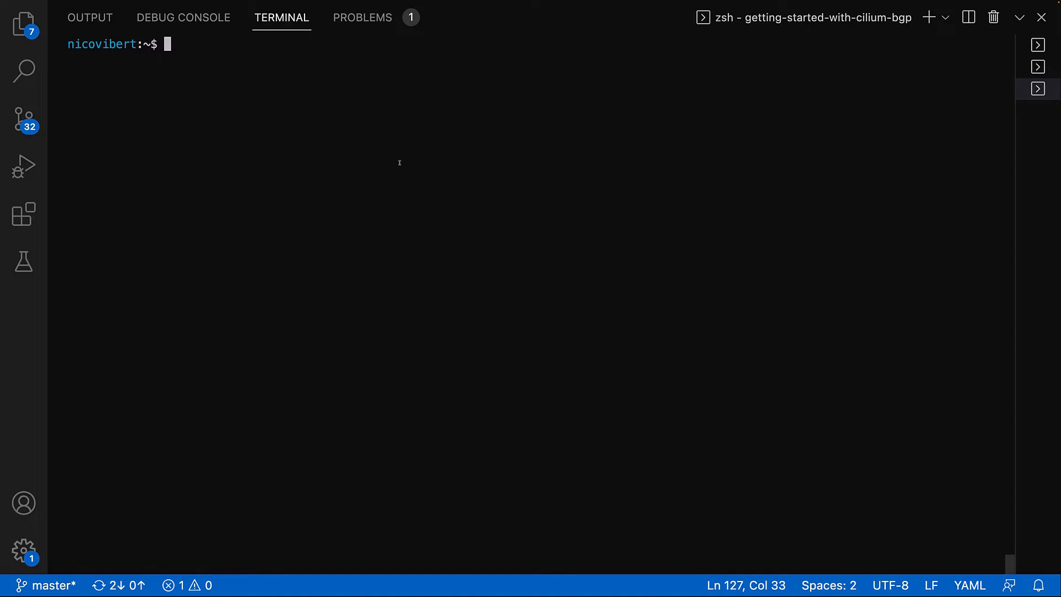
mouse_move(365, 127)
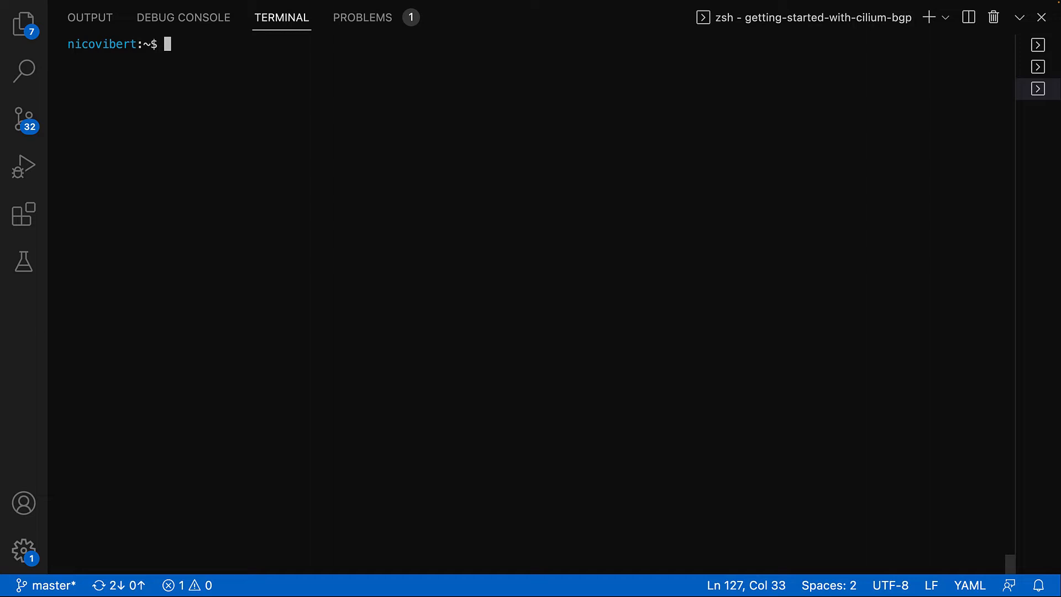
Step: Apply monitoring-example.yaml to deploy Prometheus and Grafana into cilium-monitoring, then list pods with kubectl get pods -A
right_click(331, 127)
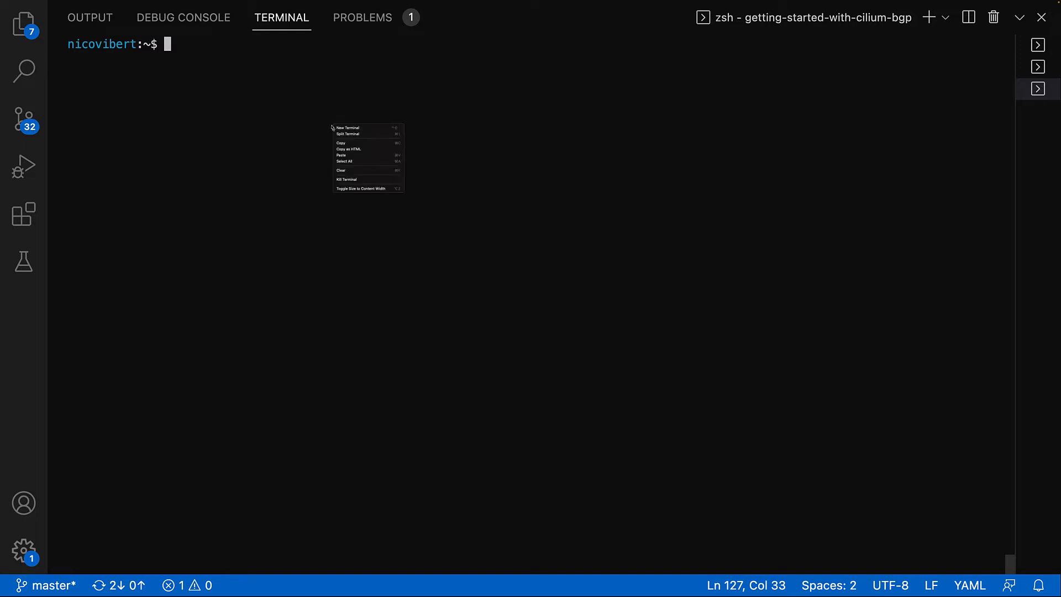
click(343, 155)
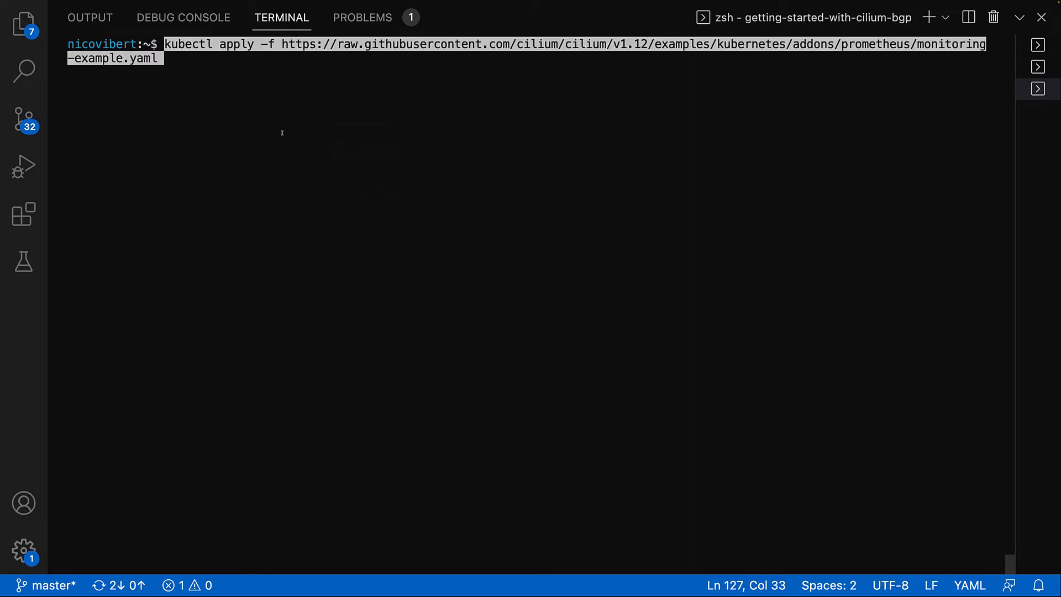
key(Return)
text(kubectl ge)
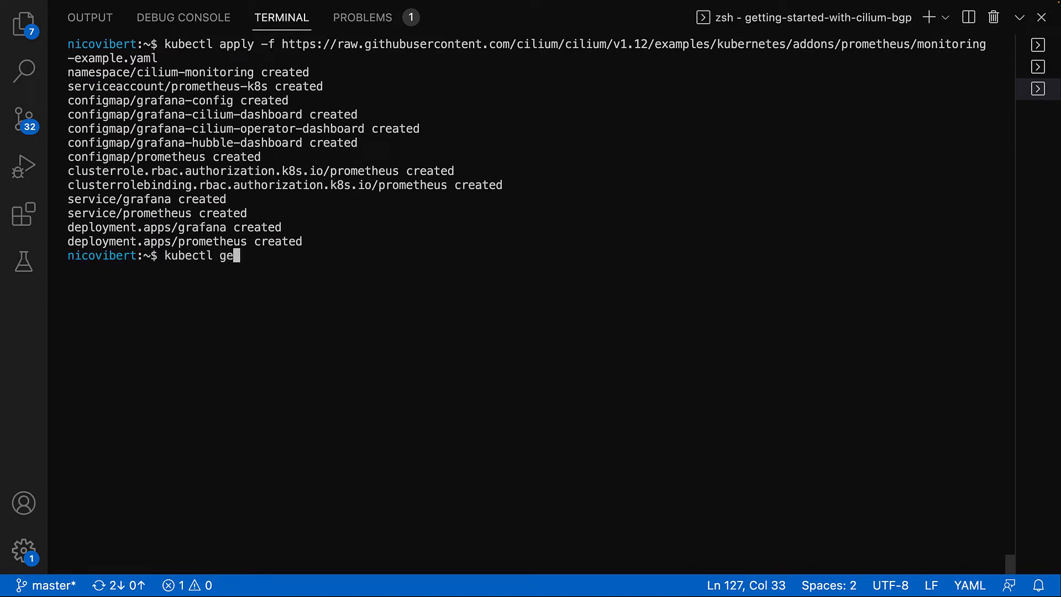
text(t pods -A)
key(Return)
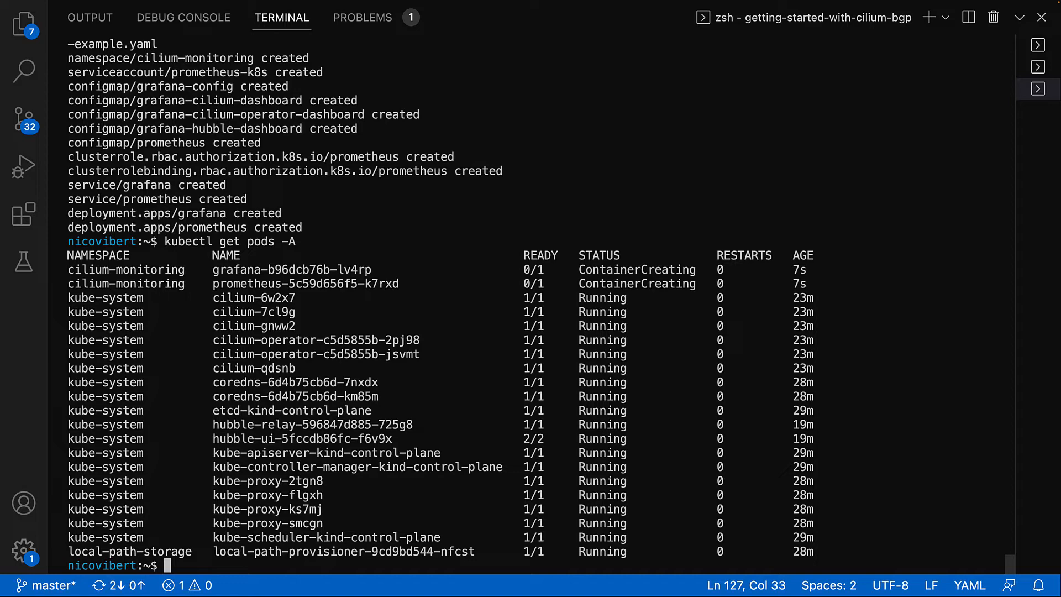
text(kubectl get pods -A)
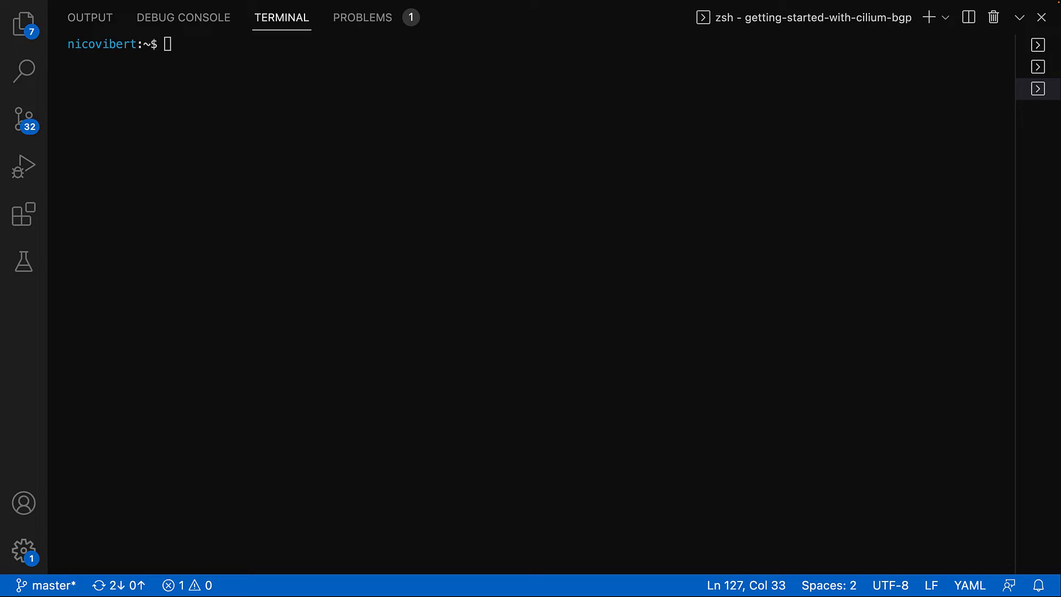
Step: Run cilium connectivity test in a new terminal and follow its policy test case output
key(Return)
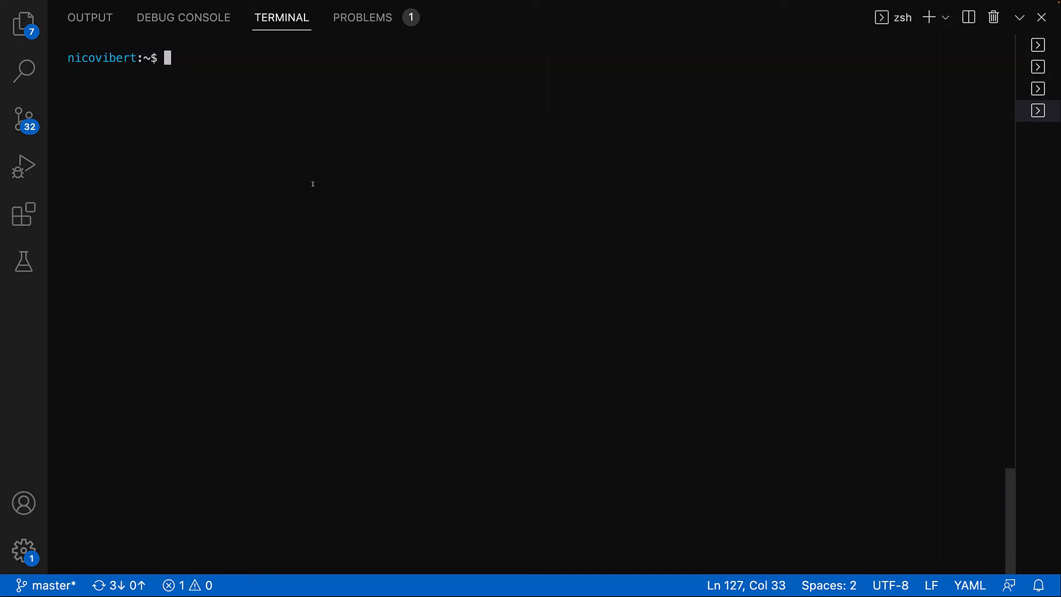
text(cilium con)
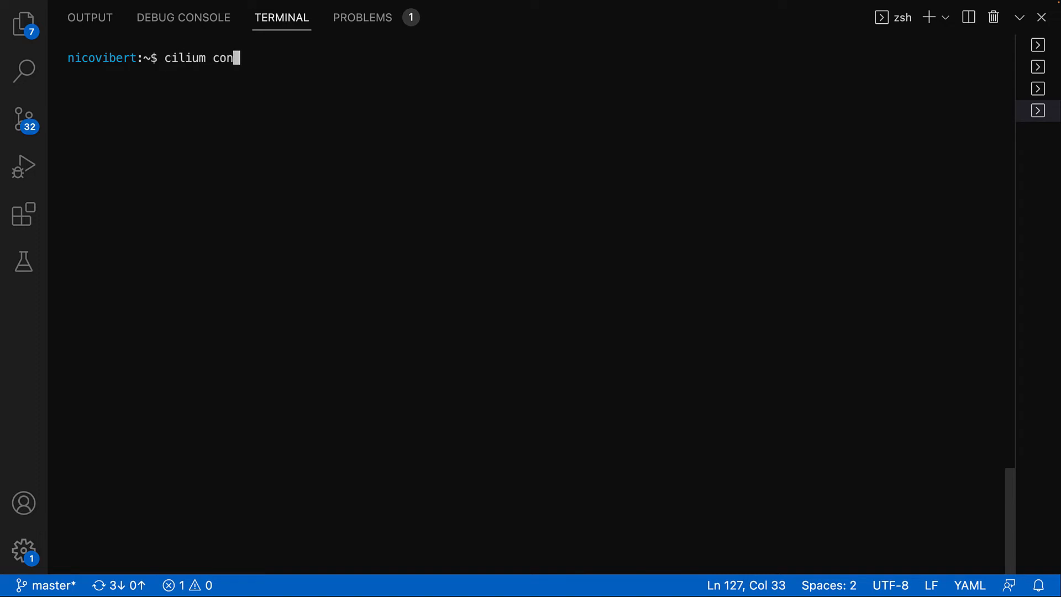
text(nectivity tes)
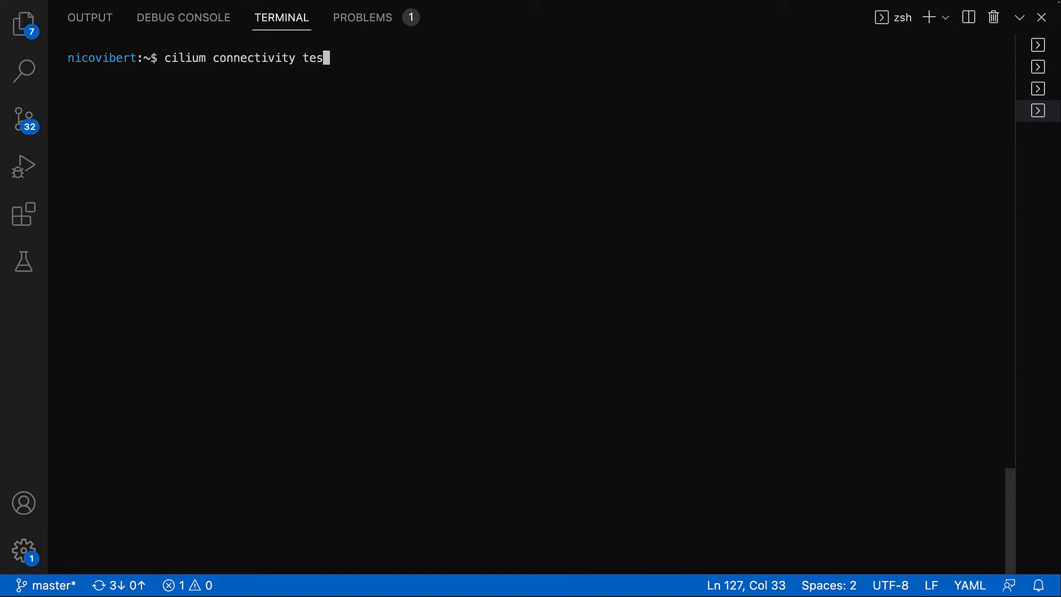
key(Return)
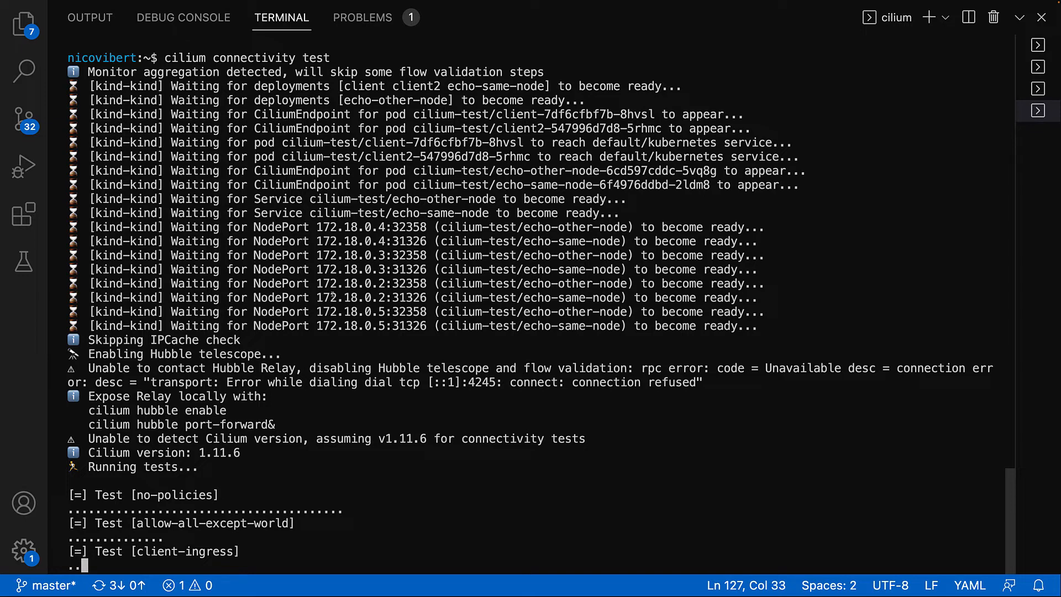
scroll(down, 3)
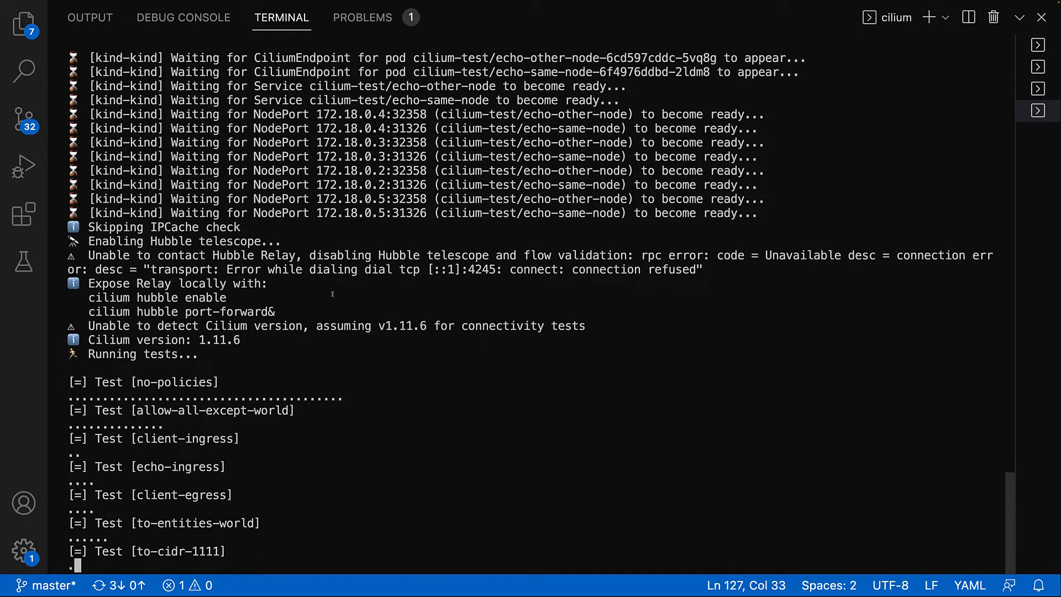
scroll(down, 3)
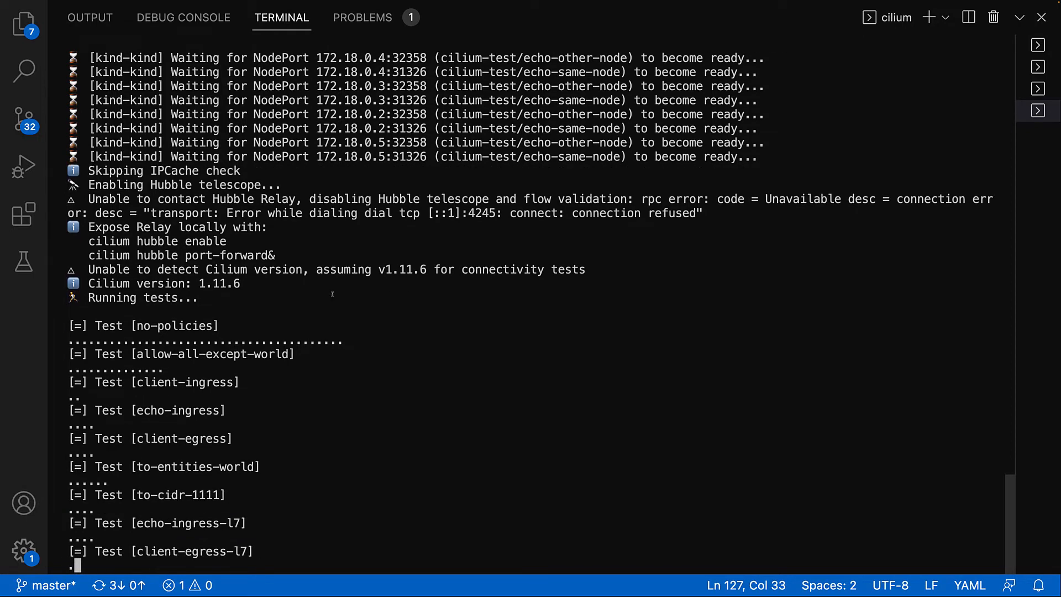
scroll(down, 3)
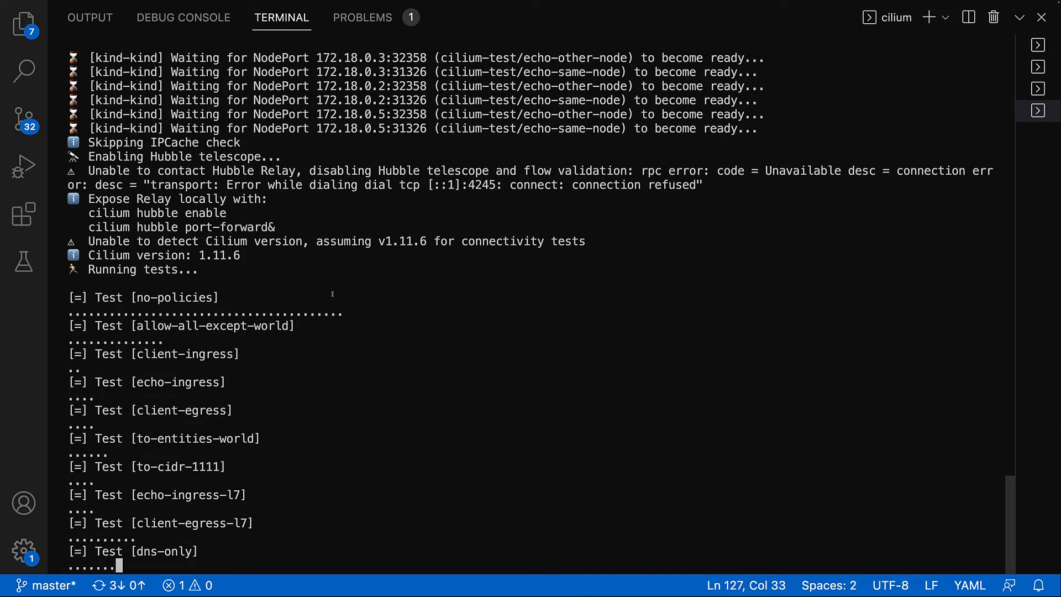
scroll(down, 3)
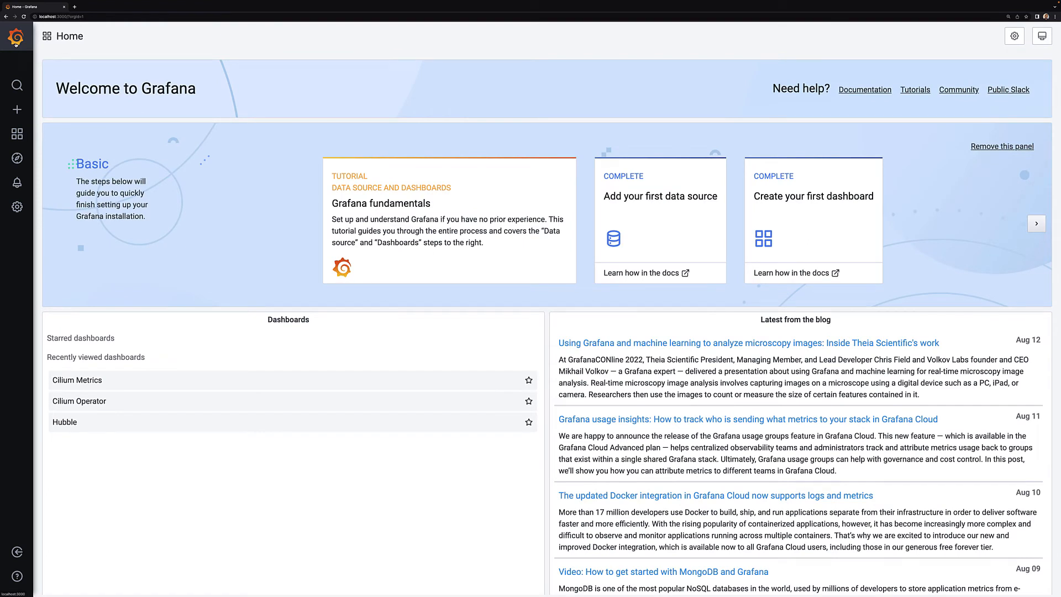
click(16, 206)
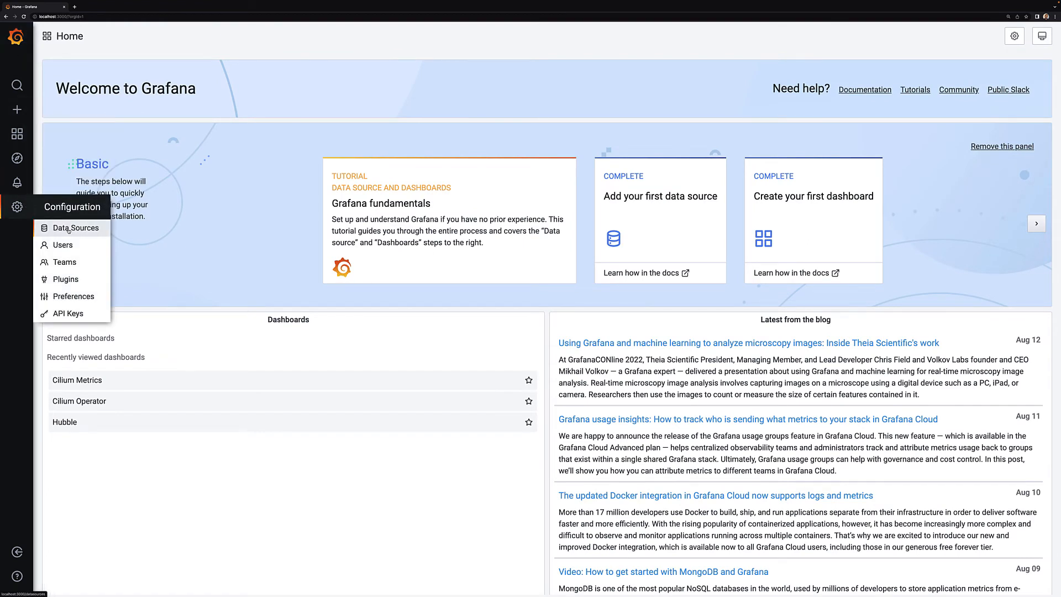
click(74, 227)
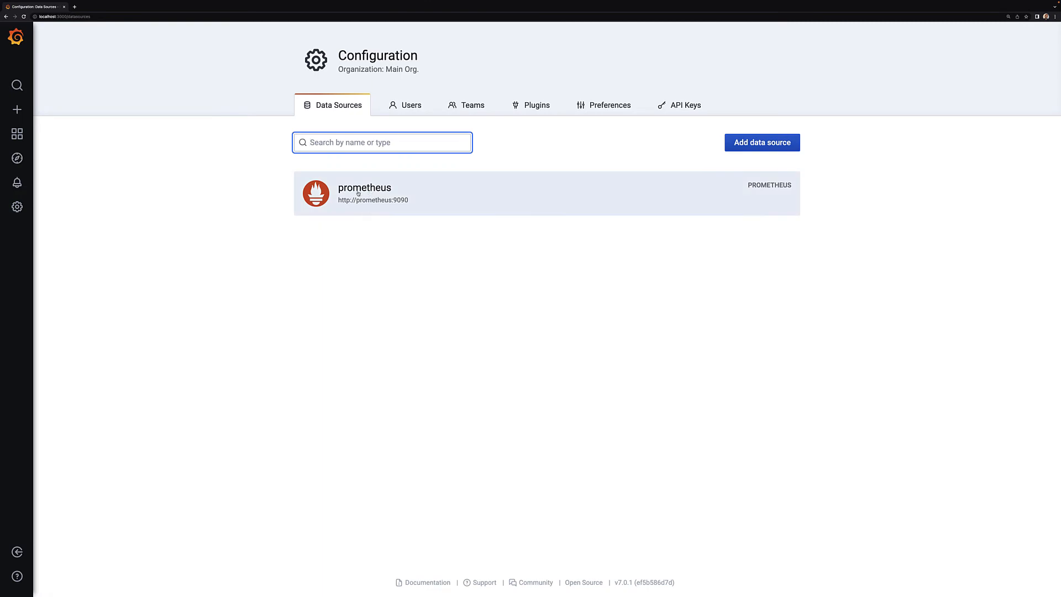
mouse_move(134, 201)
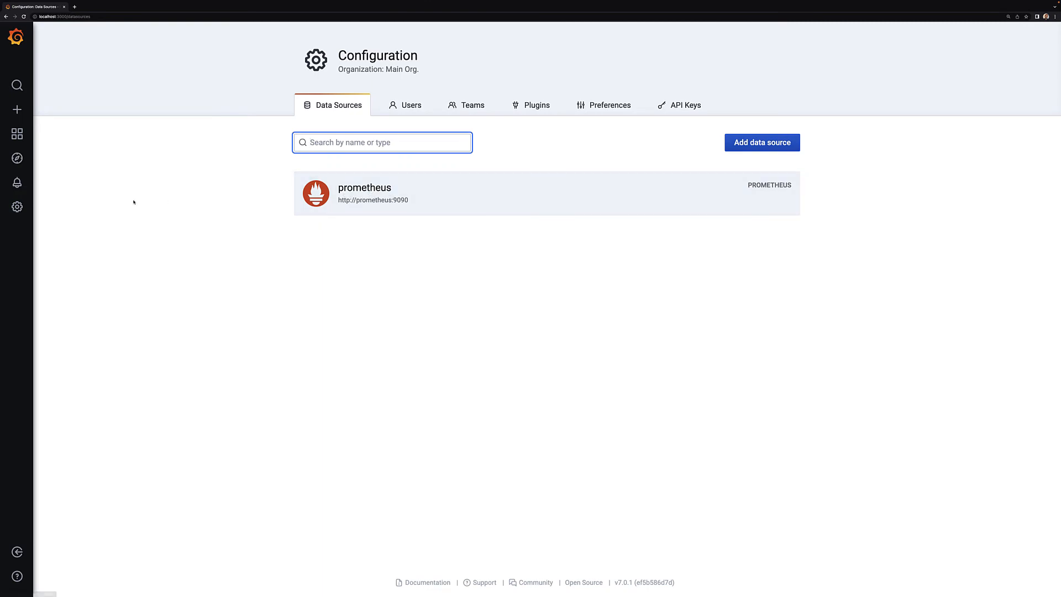
mouse_move(17, 134)
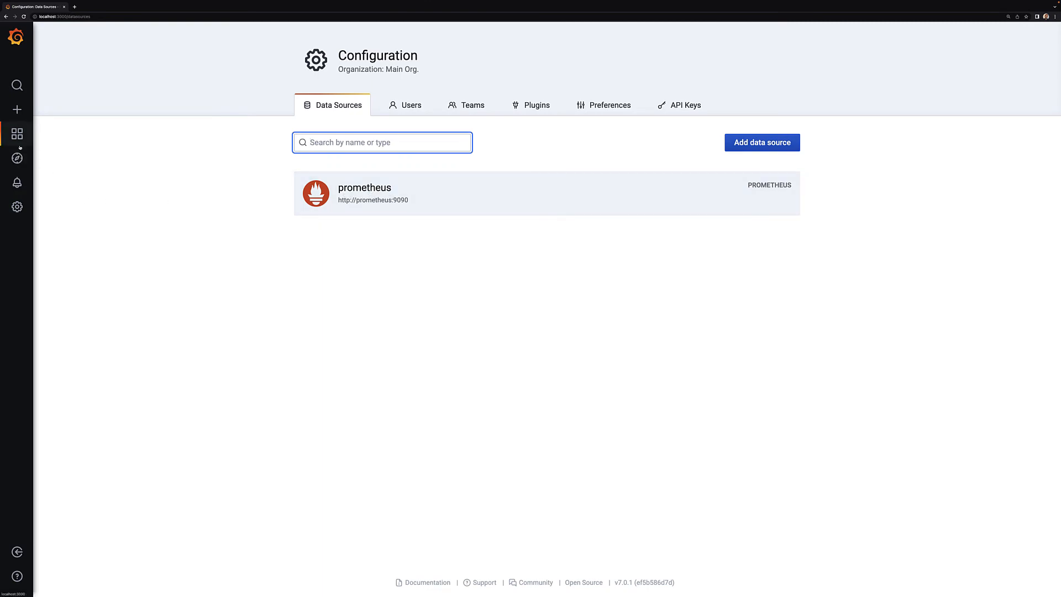
click(17, 134)
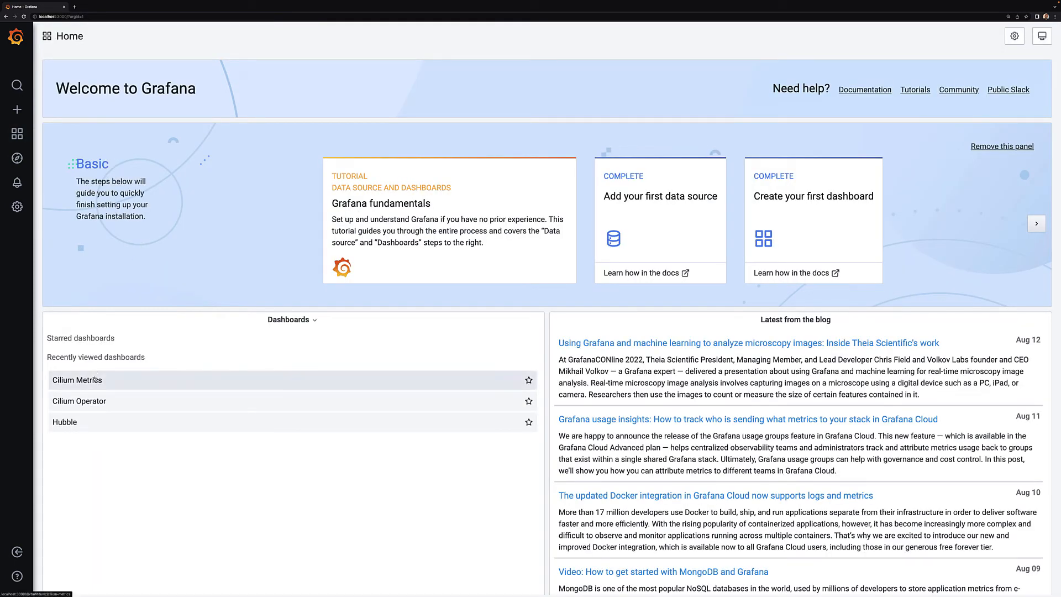
mouse_move(91, 421)
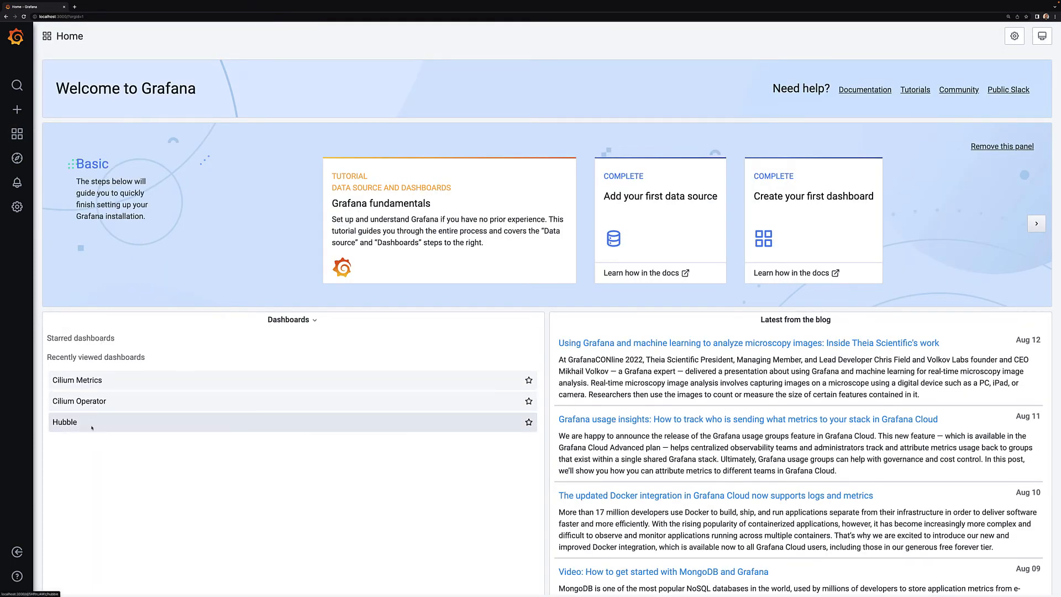
Step: Open the Hubble dashboard showing flow, drop-reason and protocol panels over the last six hours
click(65, 421)
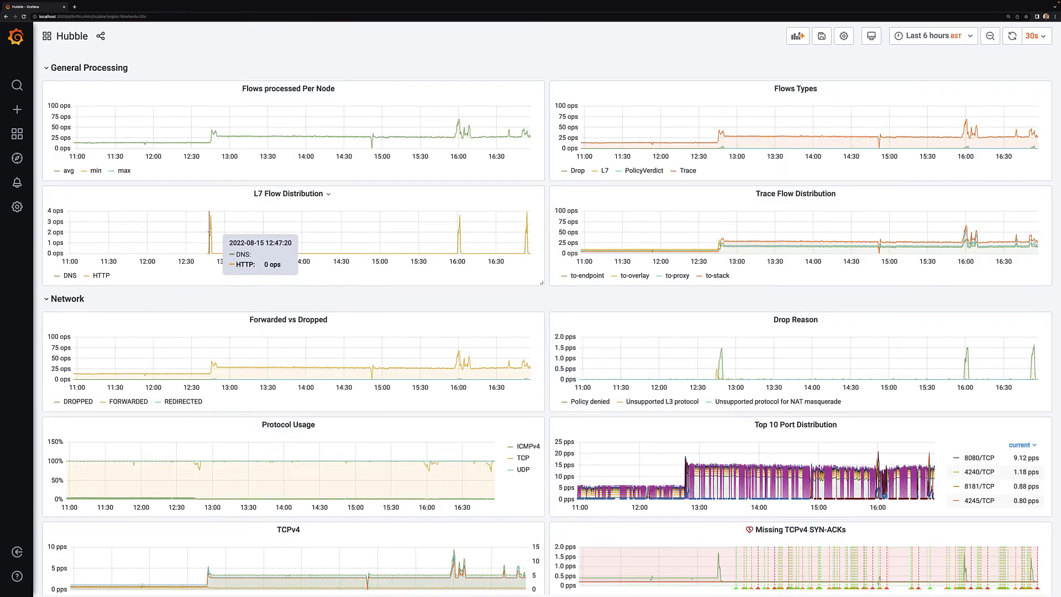
mouse_move(108, 139)
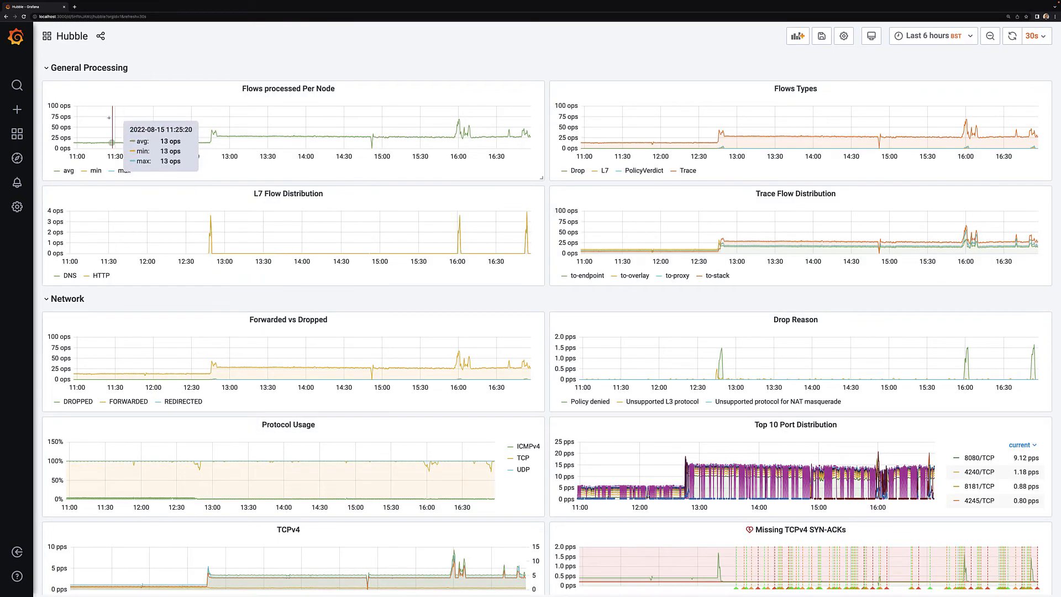
mouse_move(812, 128)
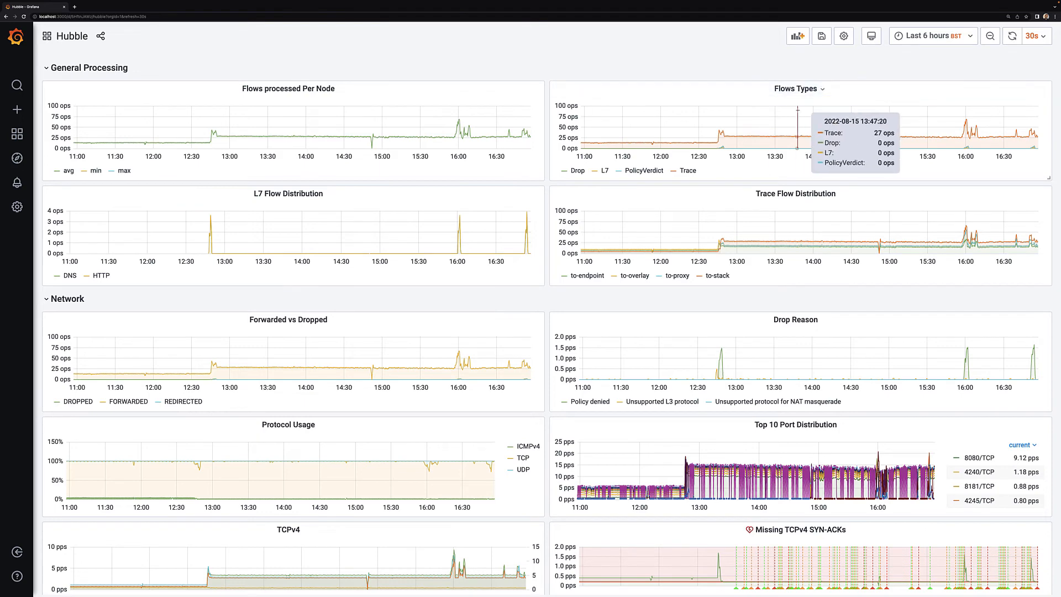
mouse_move(385, 85)
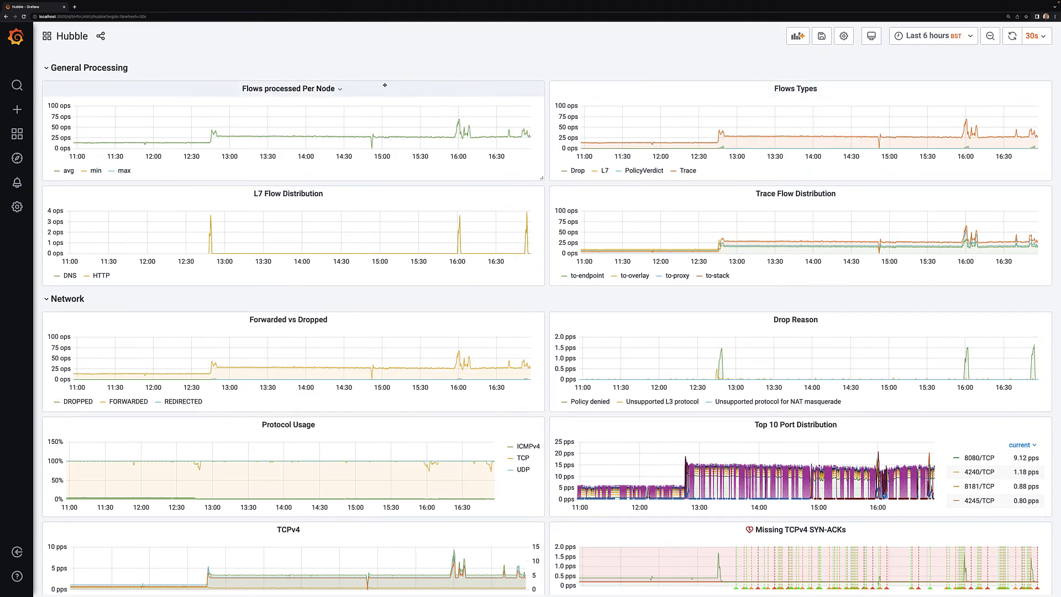
mouse_move(794, 145)
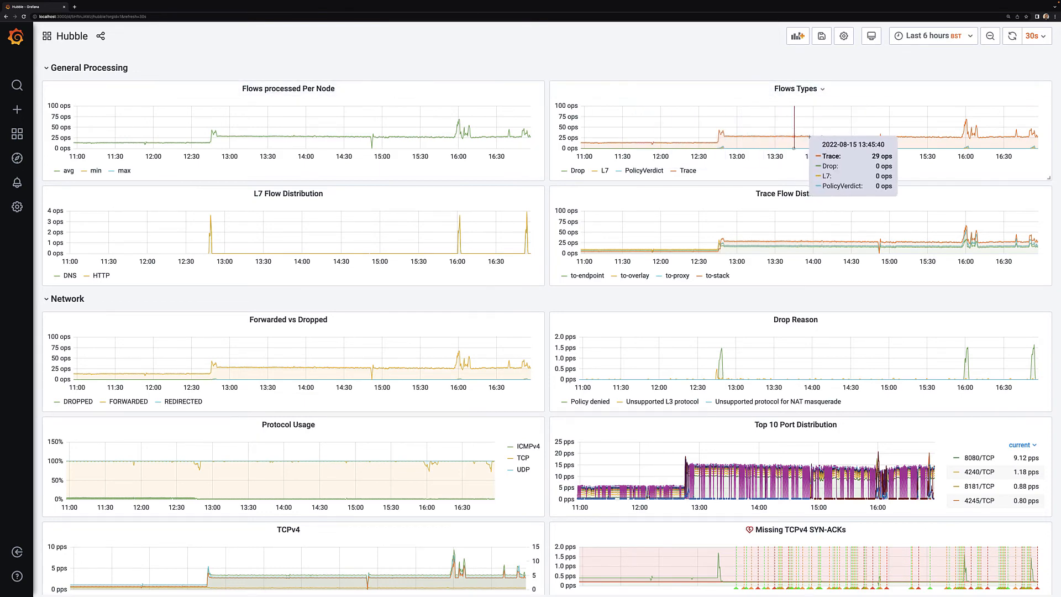
mouse_move(421, 221)
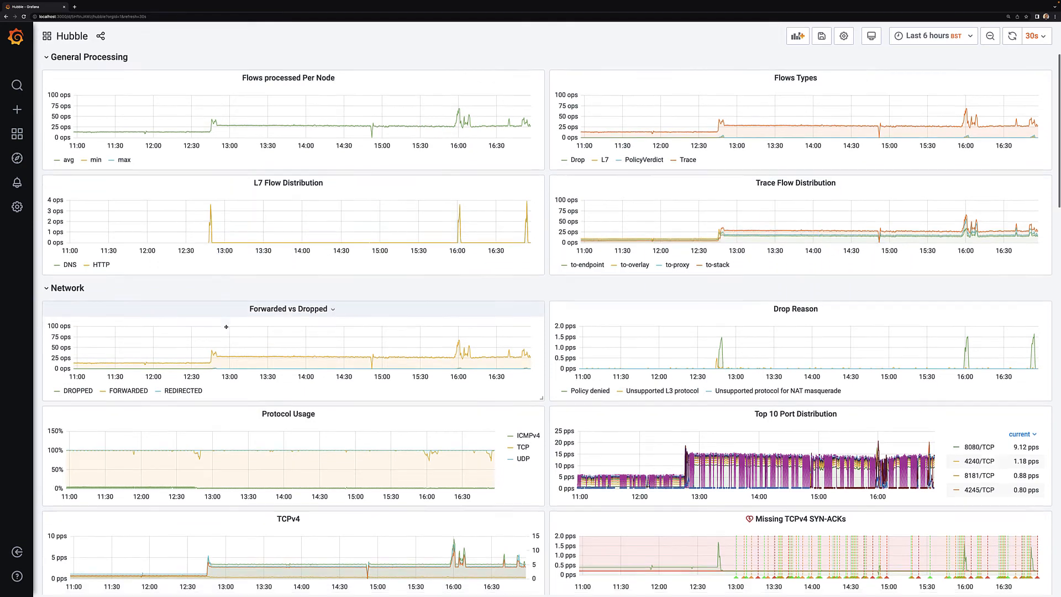
scroll(down, 3)
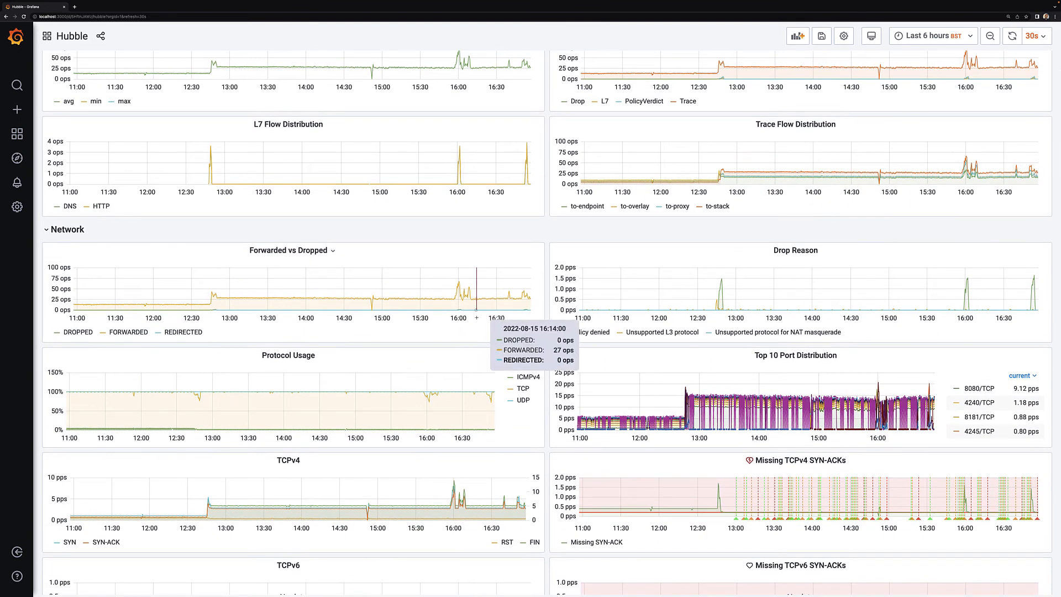
mouse_move(930, 35)
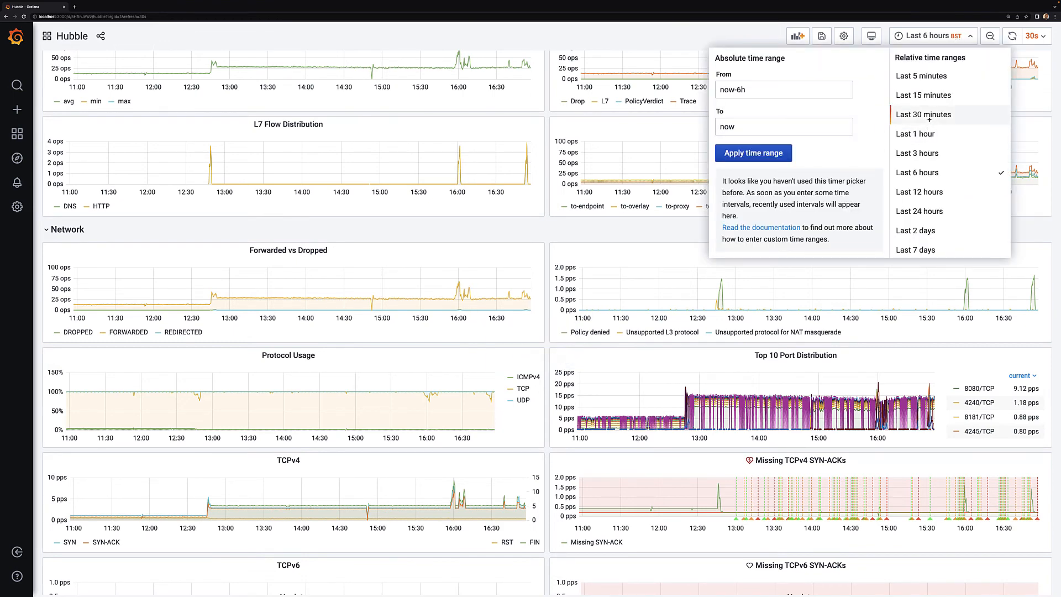
Step: Narrow Hubble to the last 30 minutes, view the Drop Reason graph on its own, then go back
click(922, 114)
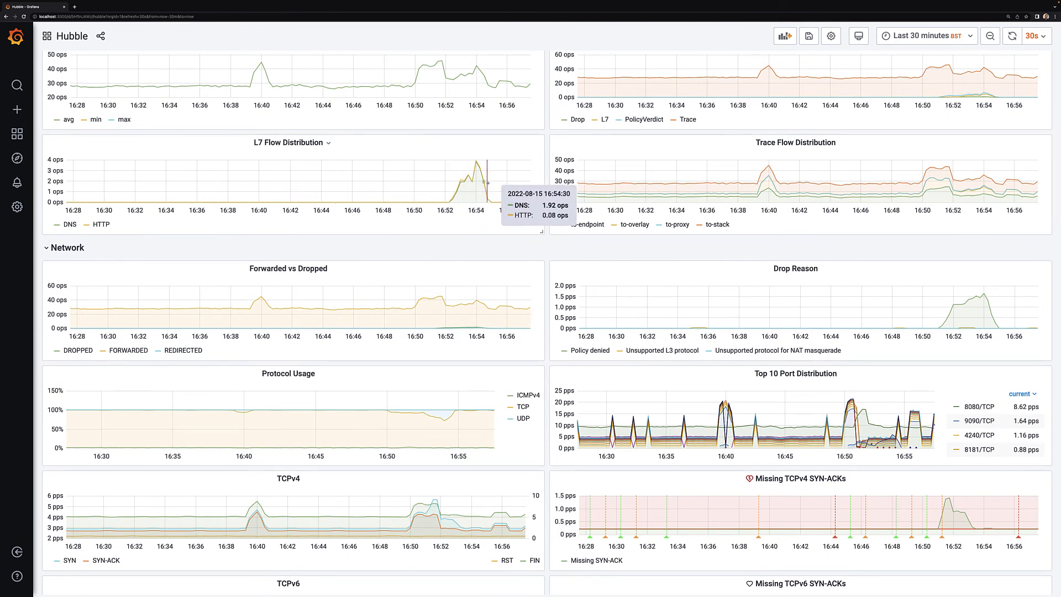
mouse_move(484, 183)
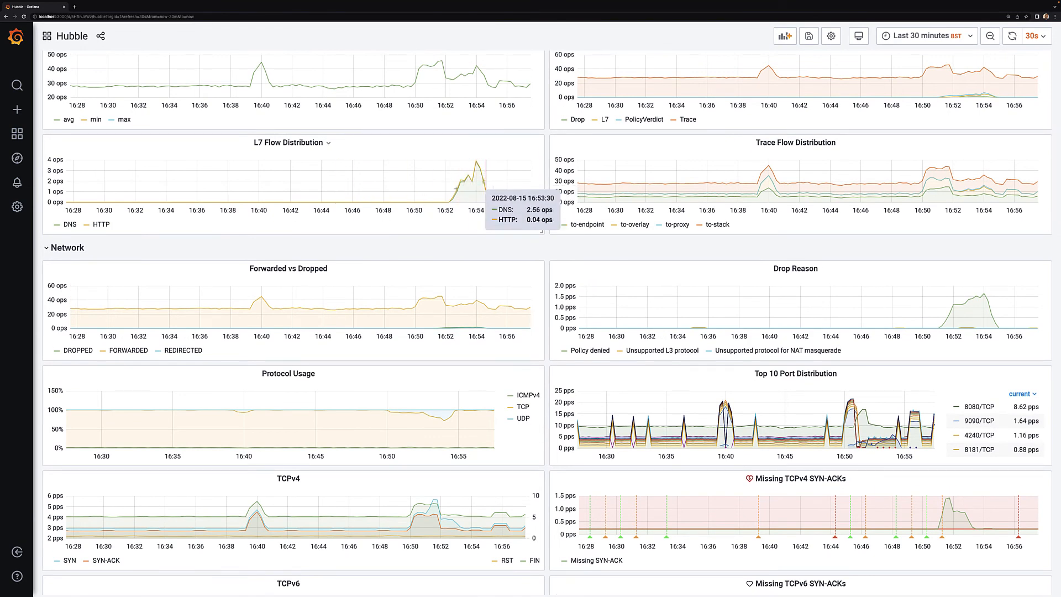
click(798, 268)
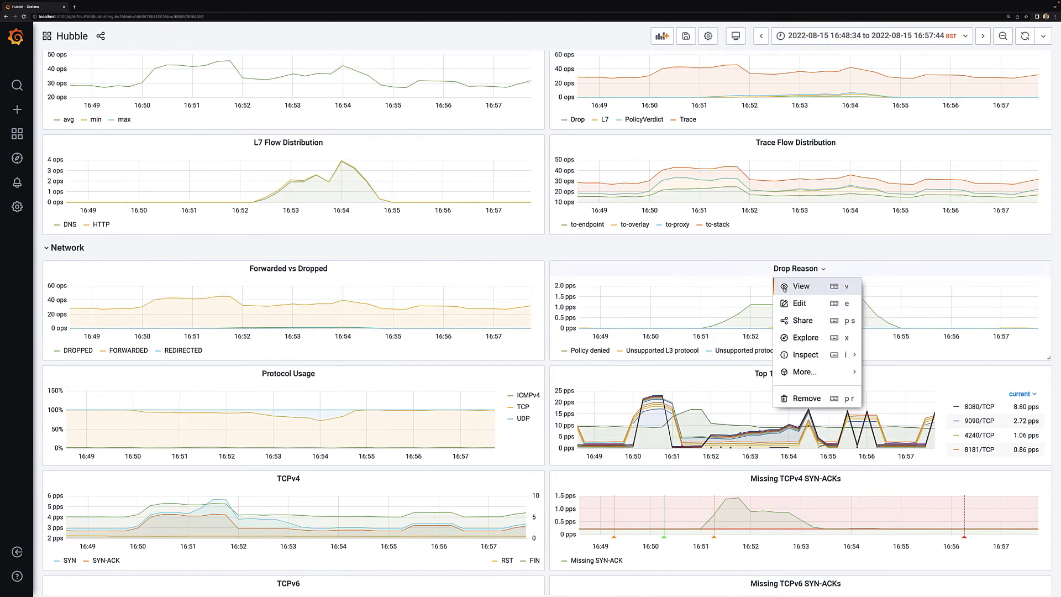
click(801, 285)
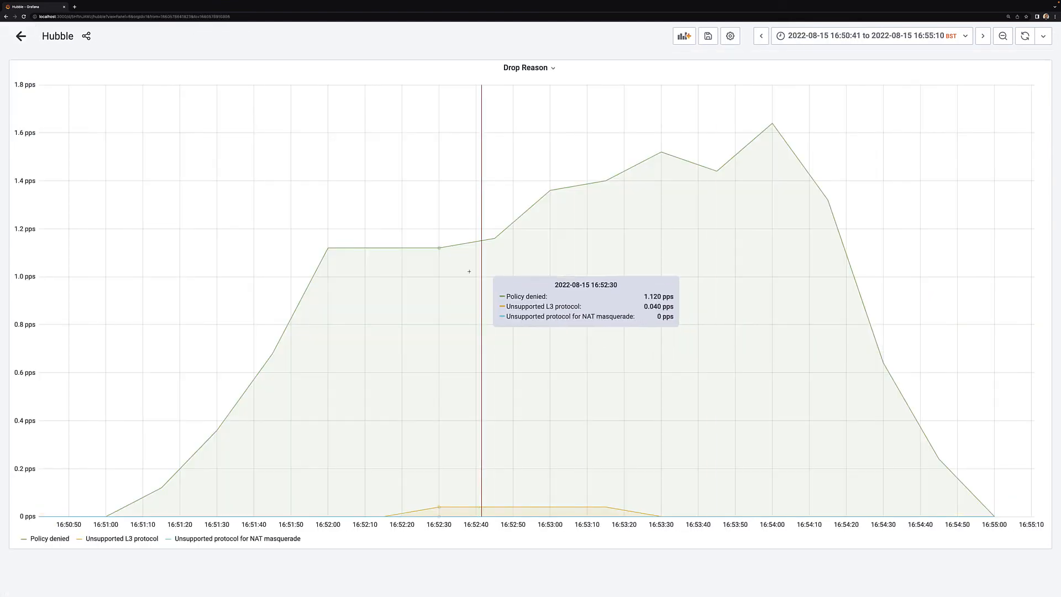
mouse_move(21, 36)
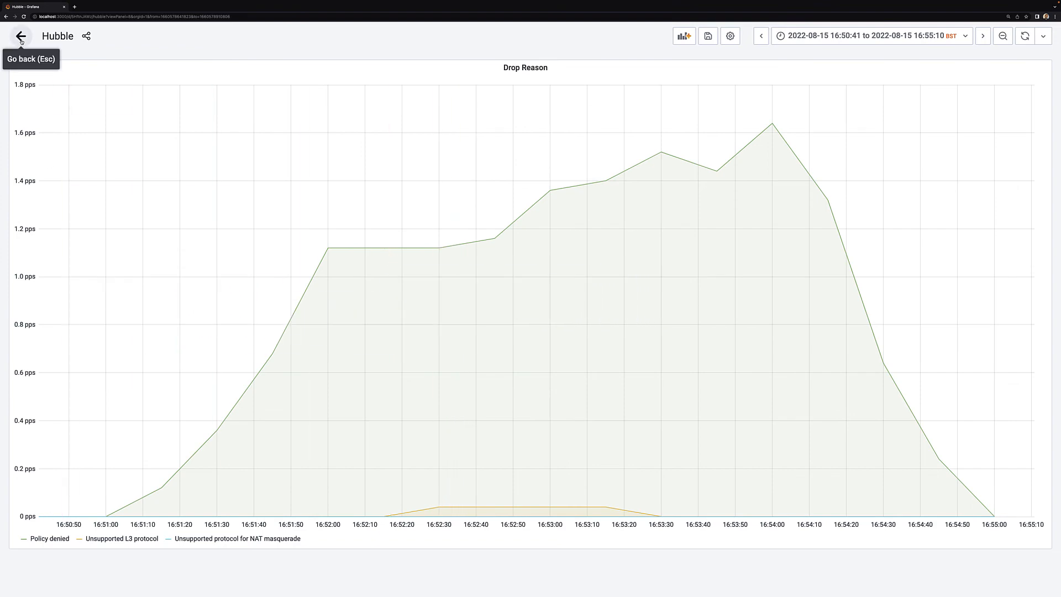
click(20, 35)
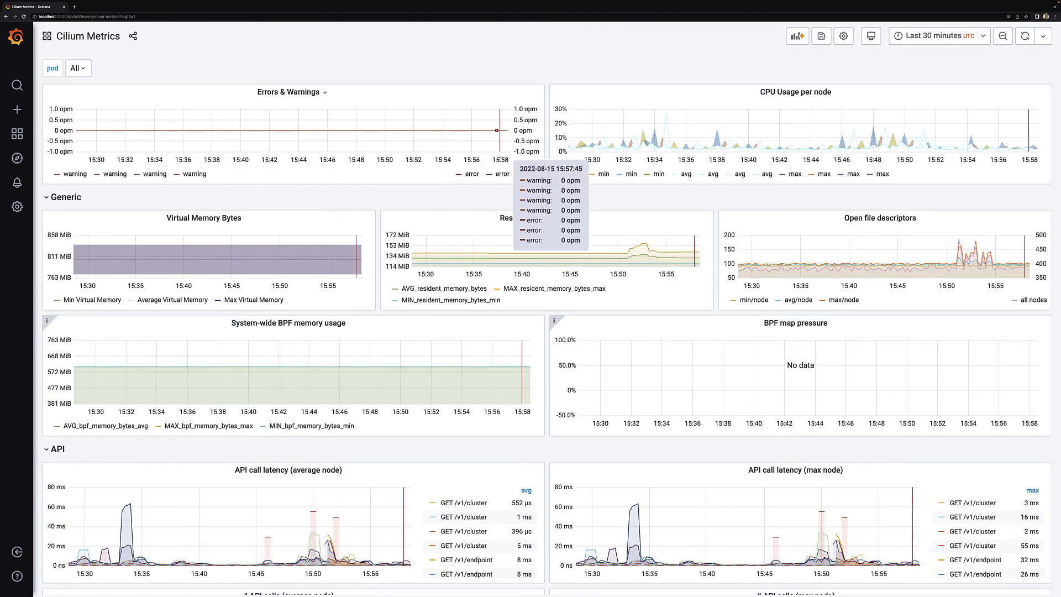
mouse_move(719, 128)
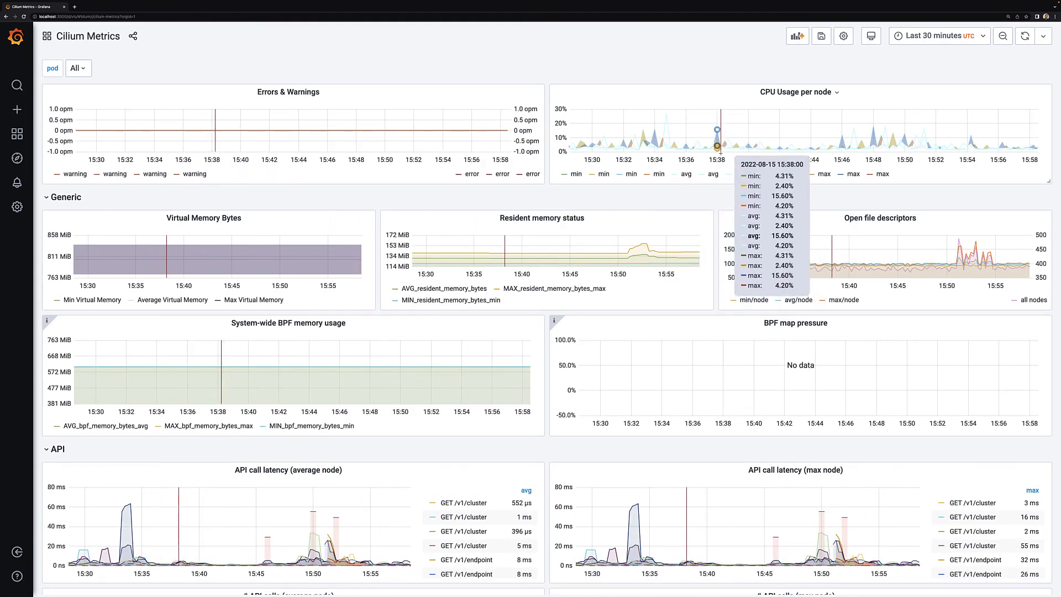
mouse_move(697, 146)
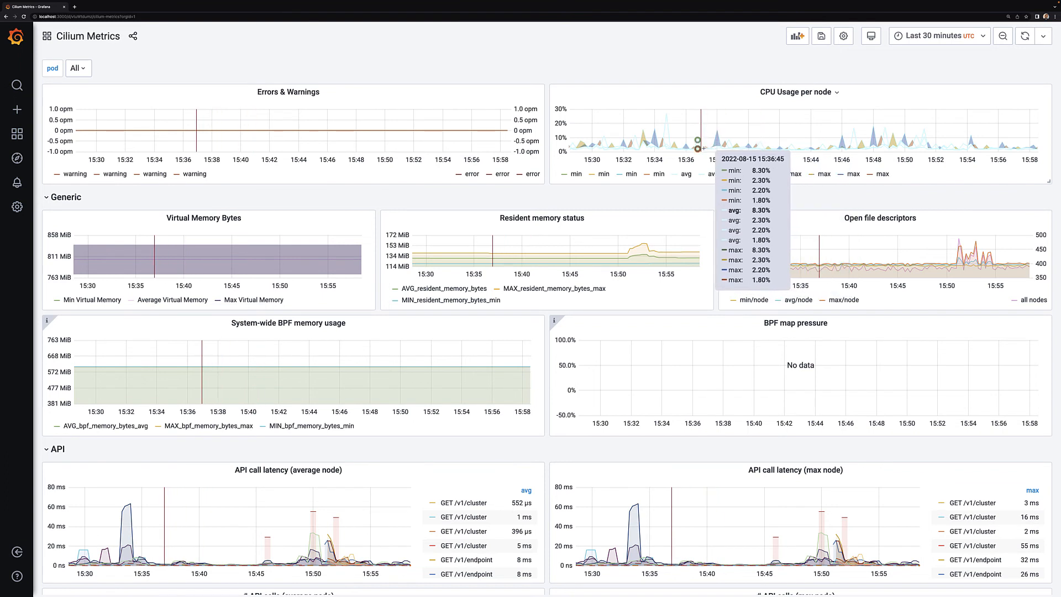
mouse_move(174, 235)
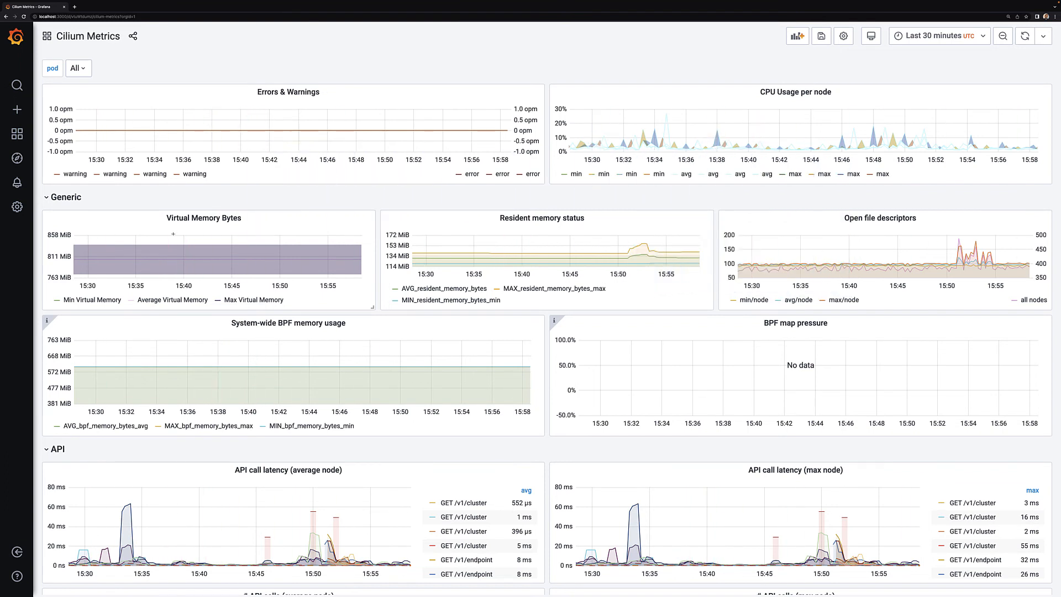
Step: Filter Cilium Metrics to pod cilium-gnww2, then switch the filter to cilium-7cl9g
click(78, 67)
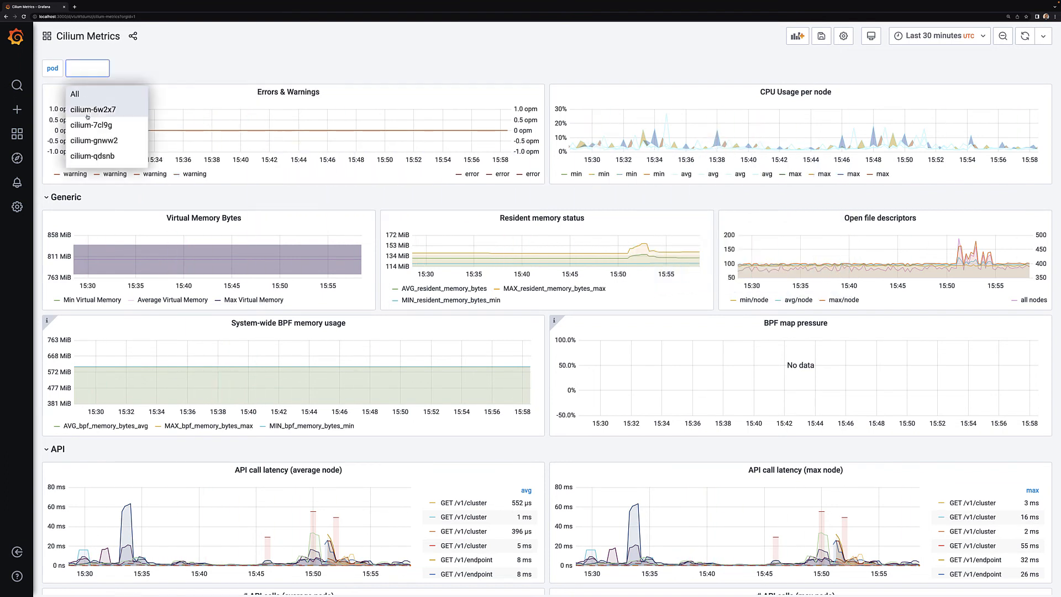
mouse_move(95, 141)
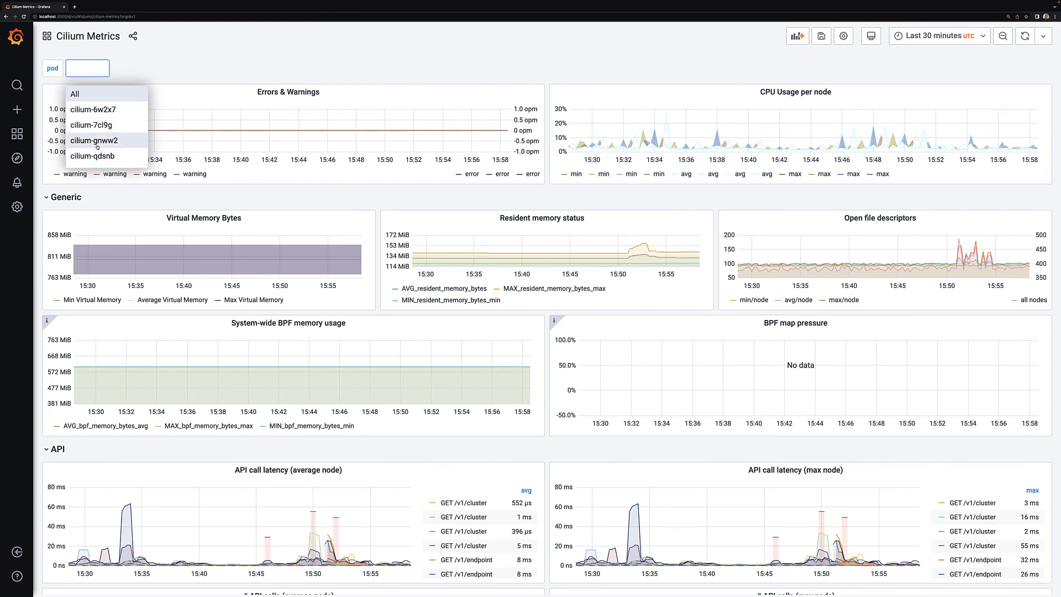
click(93, 141)
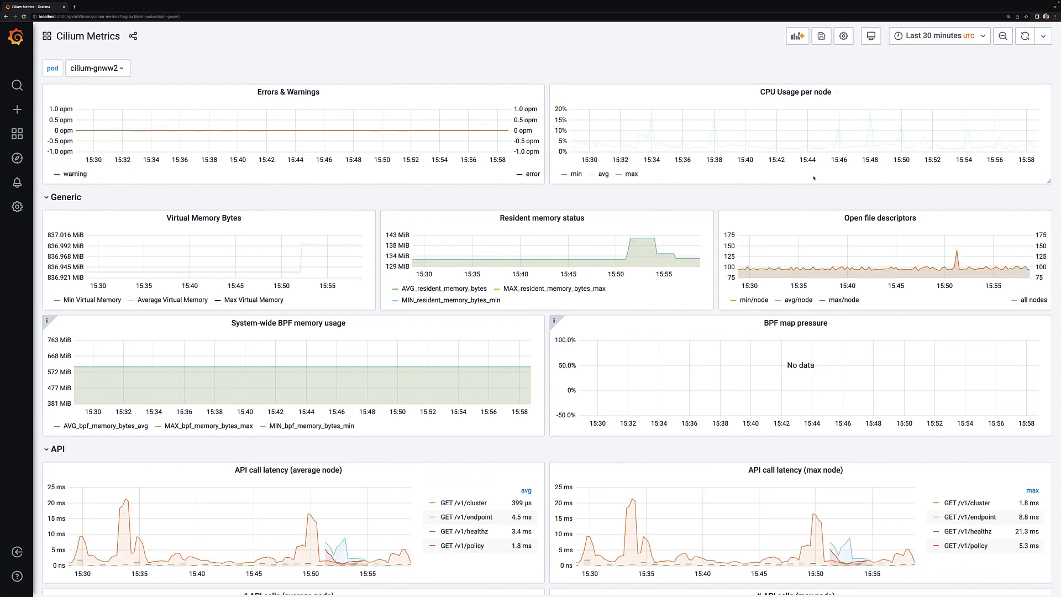
mouse_move(868, 146)
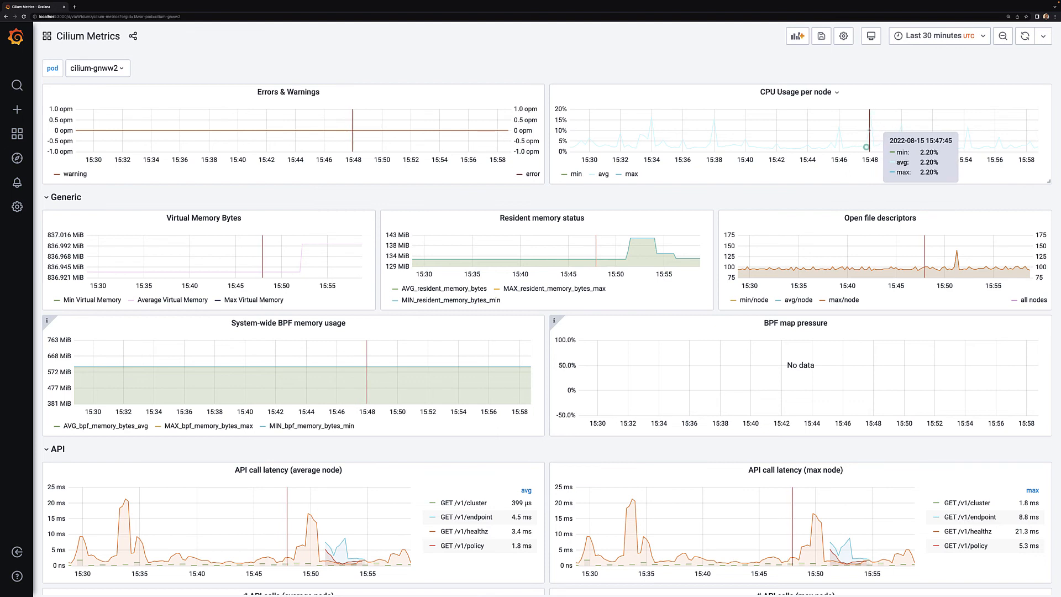
click(97, 67)
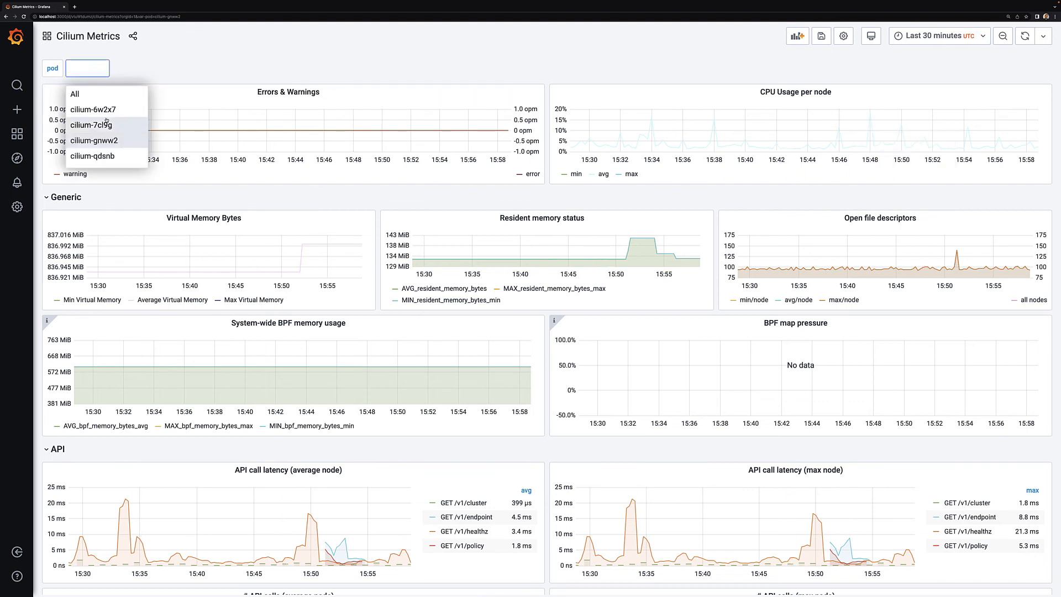
click(90, 125)
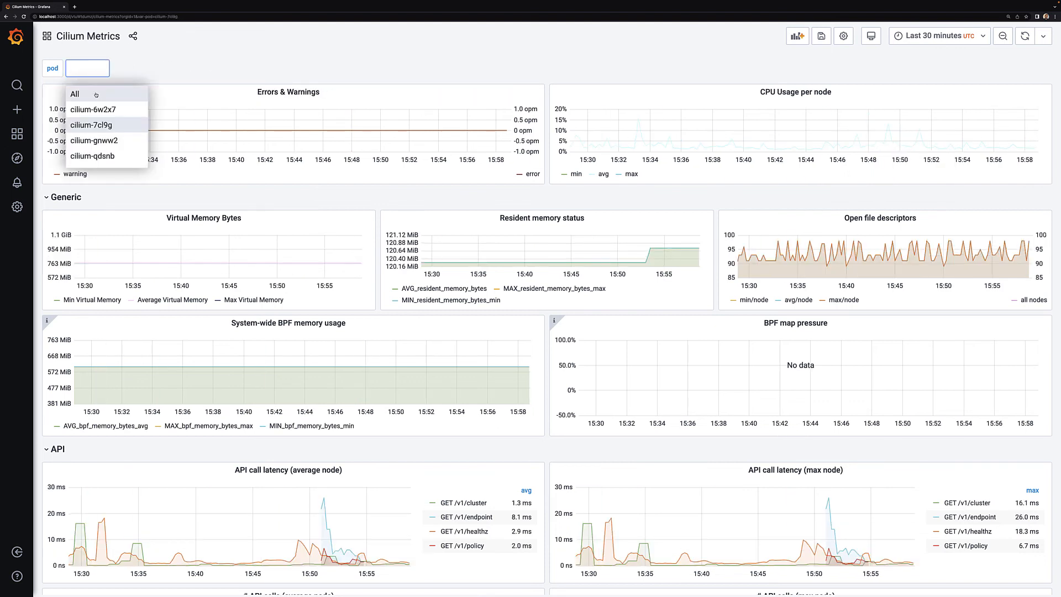
Step: Select All pods again and scroll through the API, Cilium BPF and kvstore rows before returning to the top
click(75, 94)
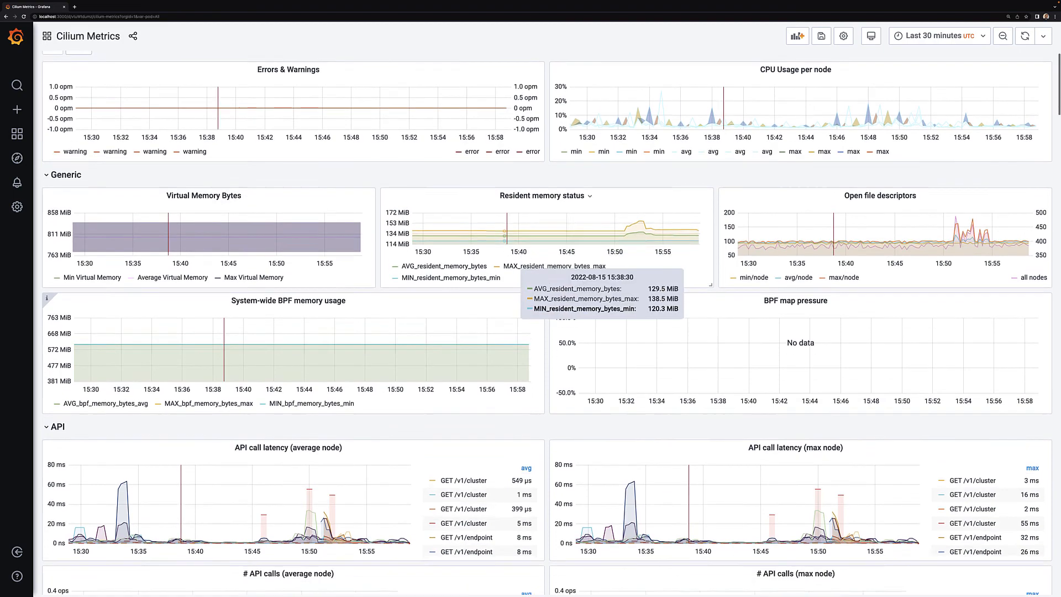
scroll(down, 3)
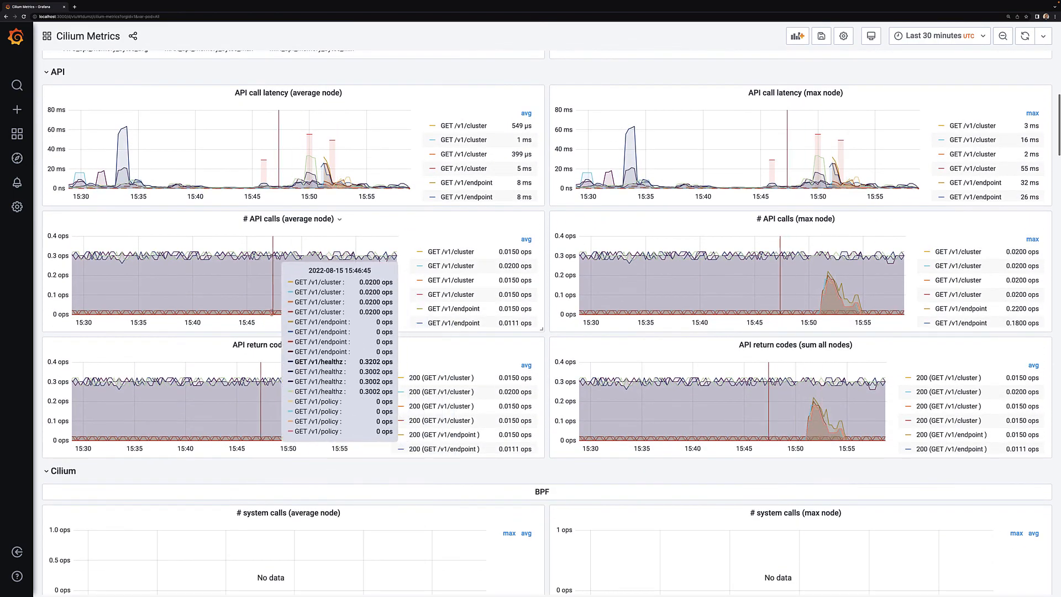
scroll(down, 3)
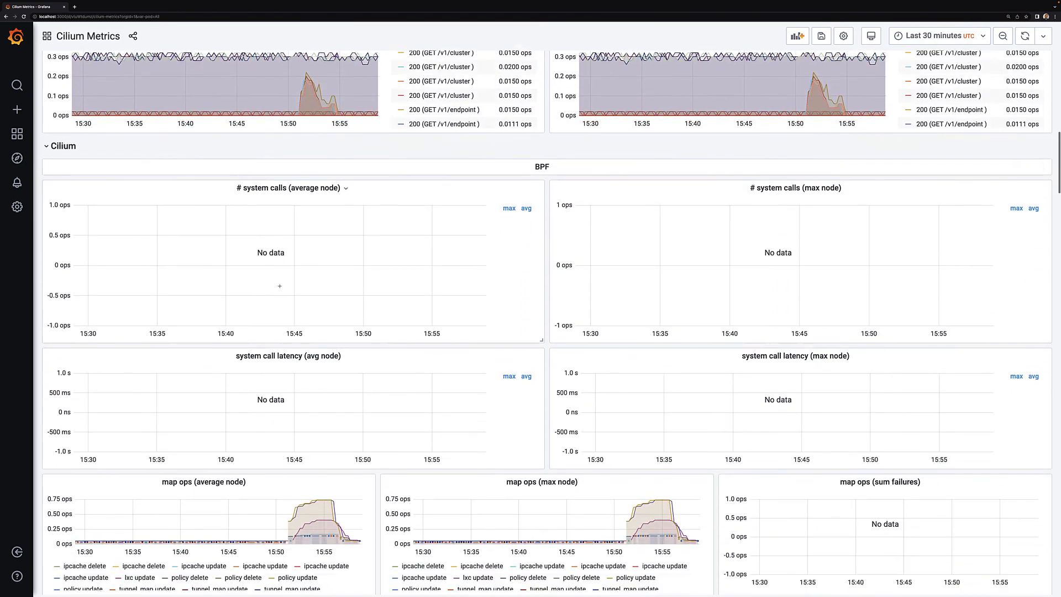
scroll(down, 3)
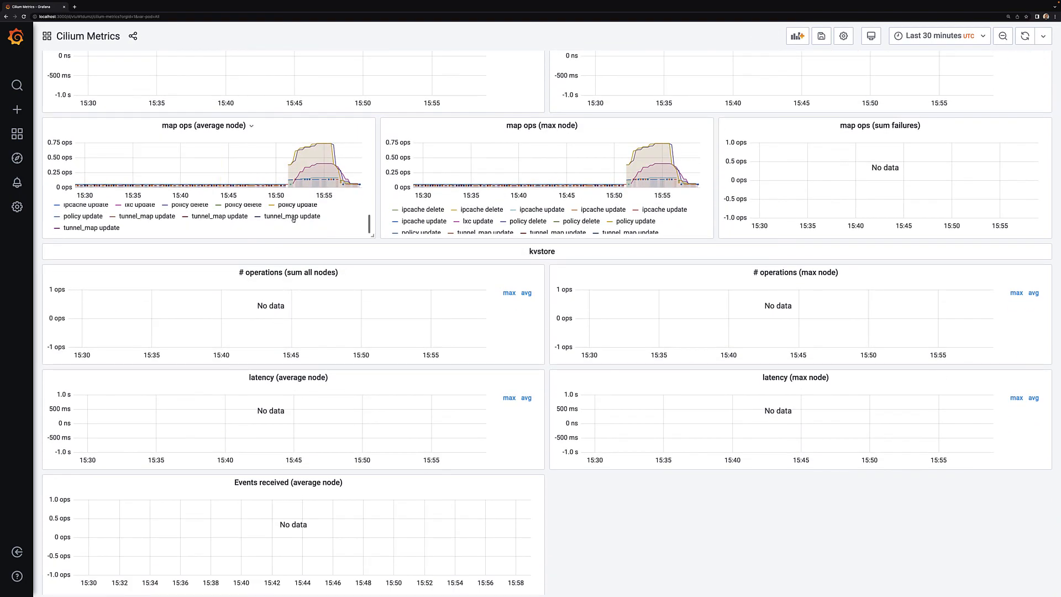
scroll(up, 3)
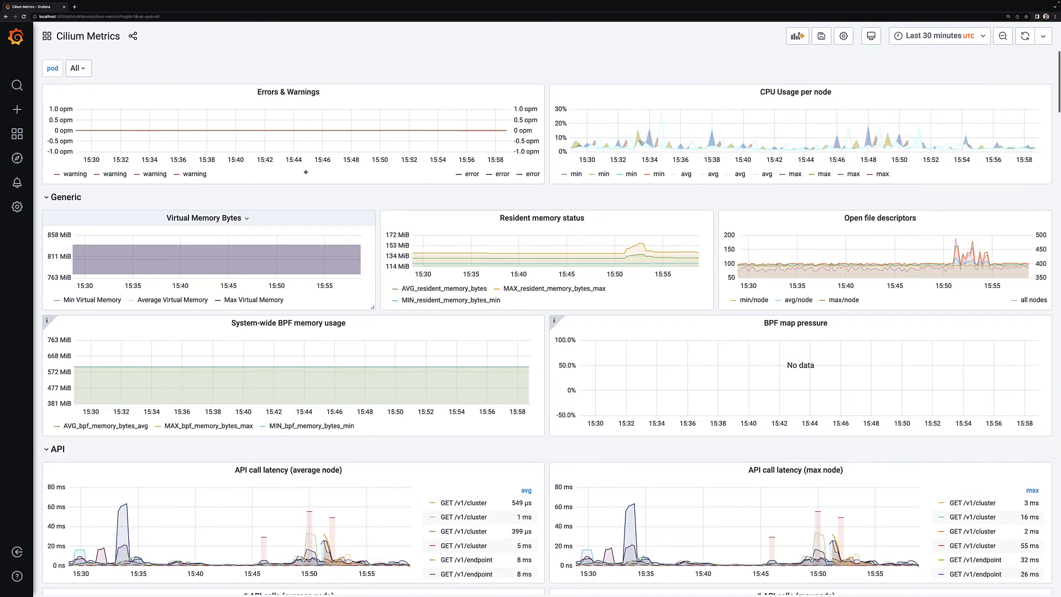
mouse_move(959, 7)
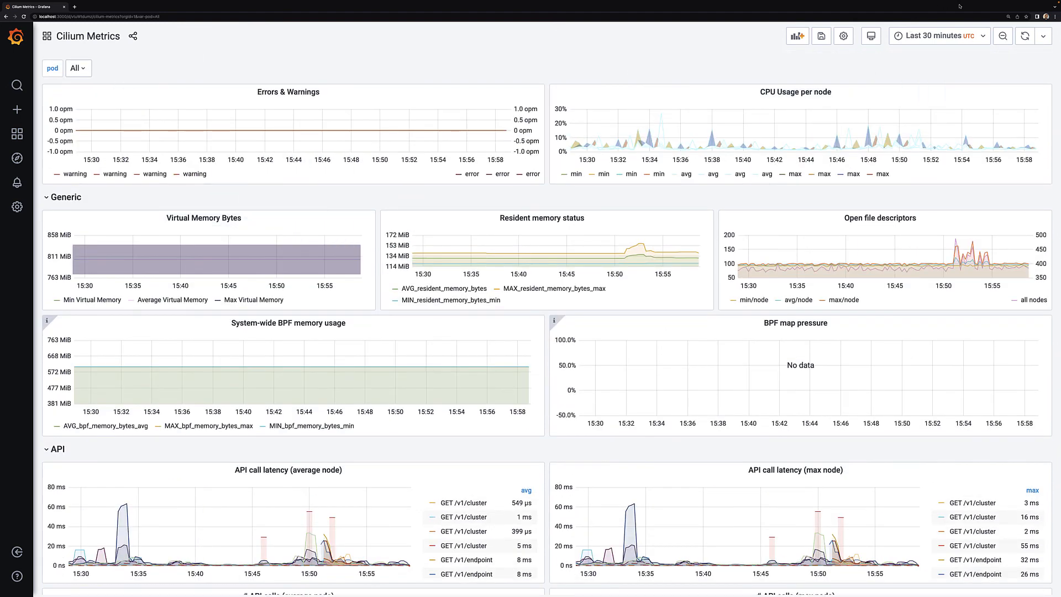